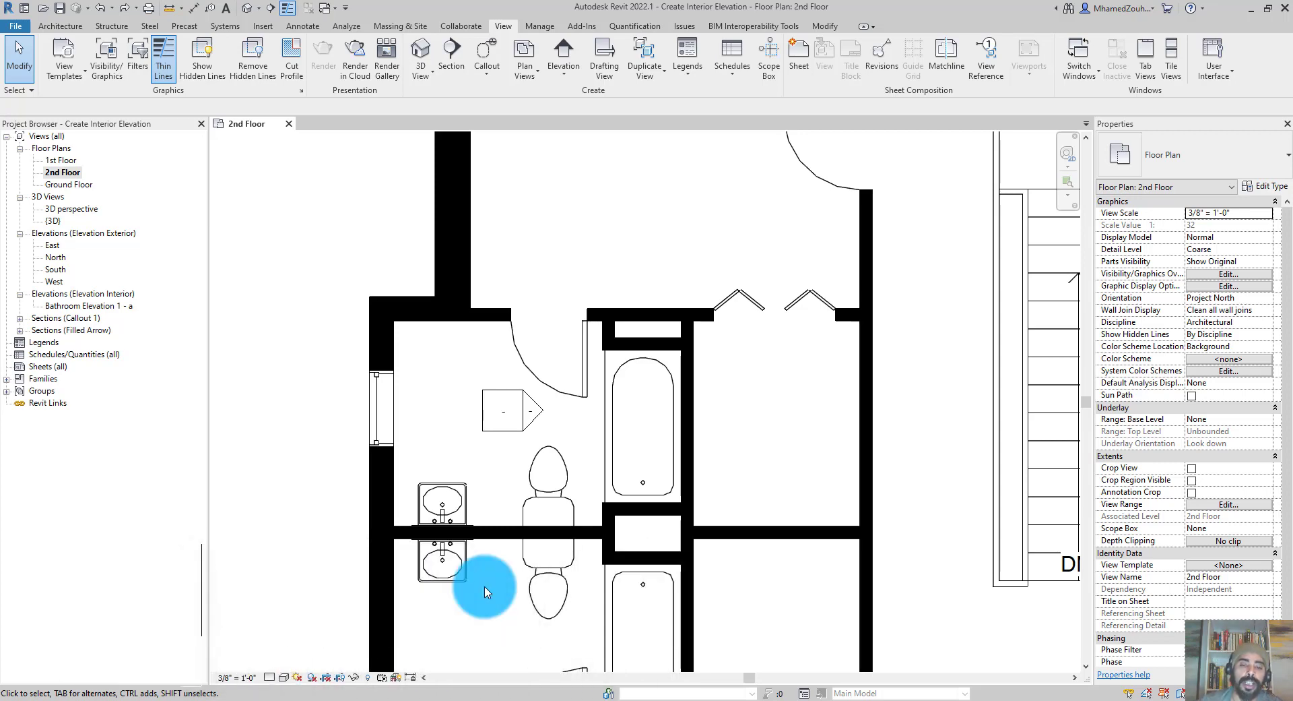
mouse_move(499, 433)
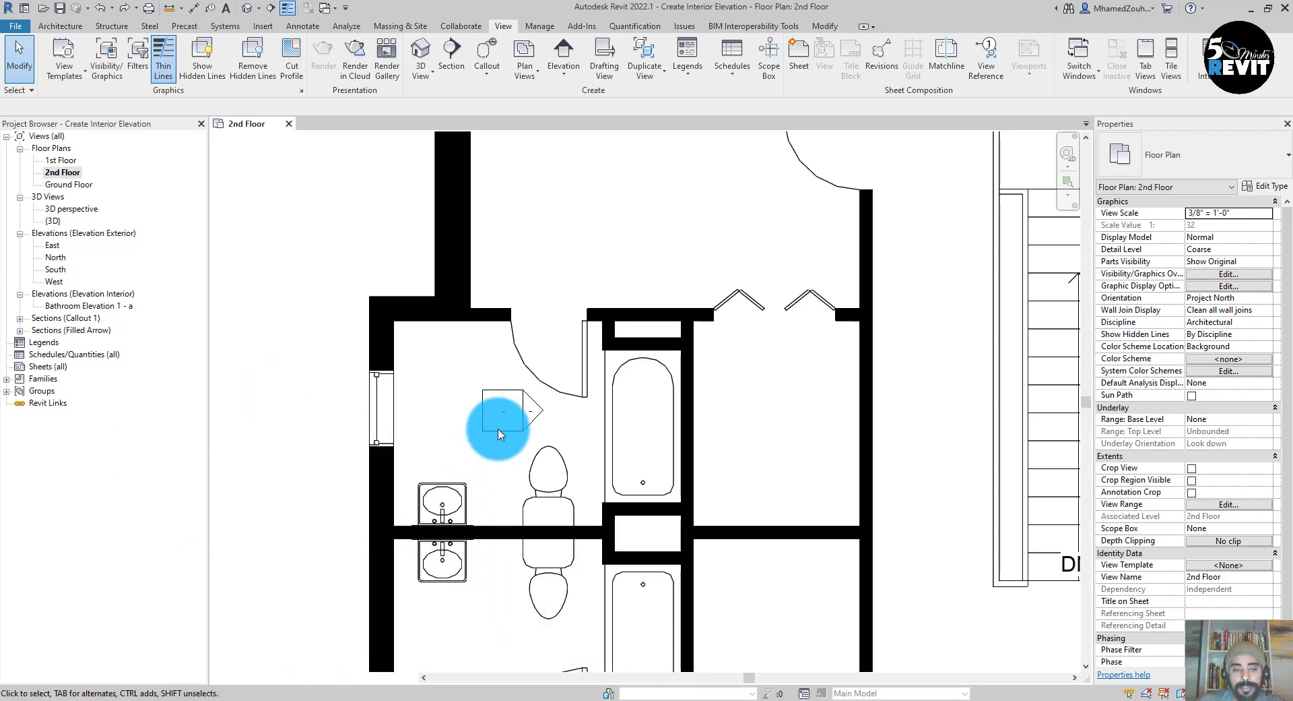
Place an interior elevation marker in the bathroom, check Elevation 1 - b, and return to the 2nd Floor plan
left_click(502, 410)
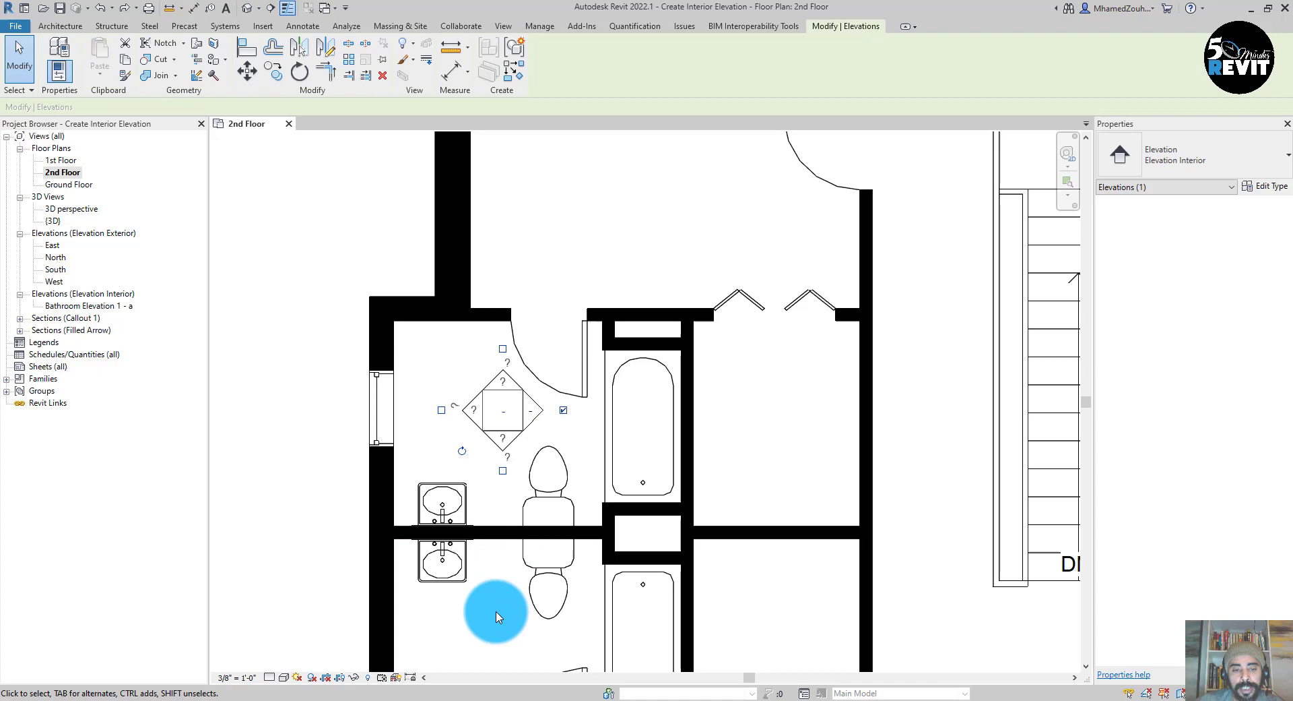
mouse_move(504, 478)
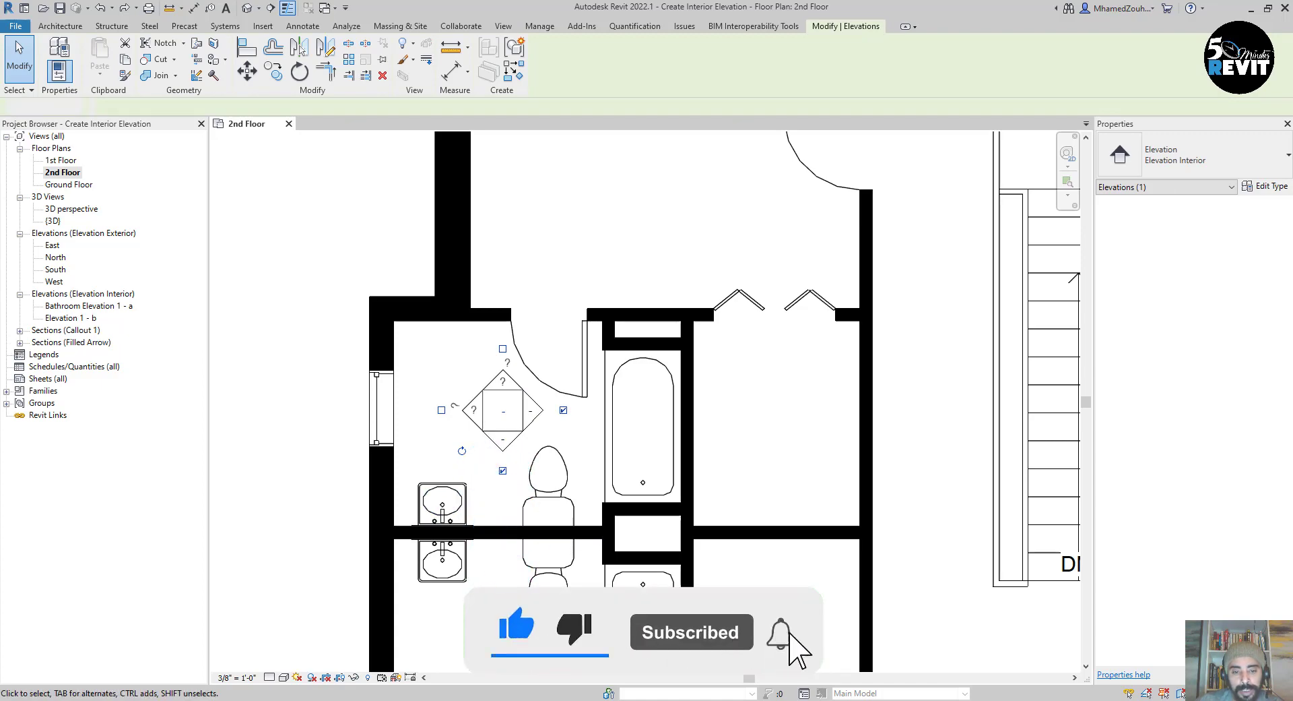
left_click(503, 409)
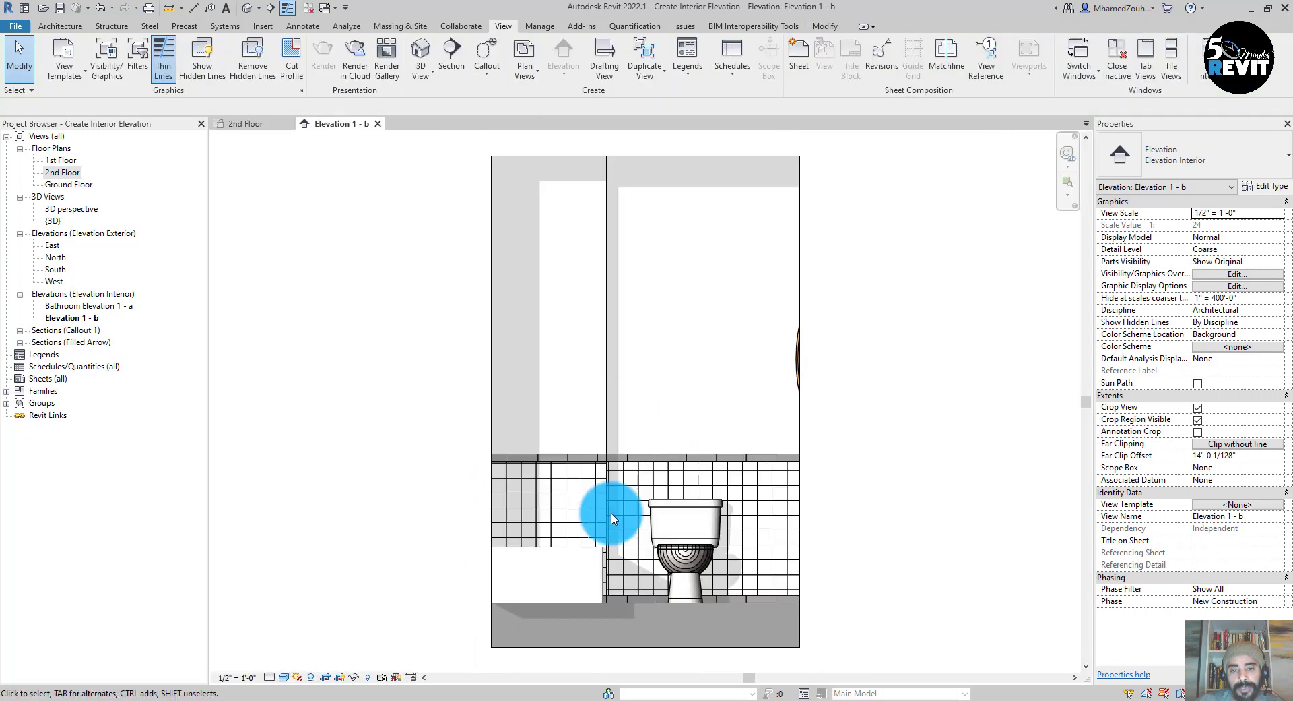
left_click(243, 123)
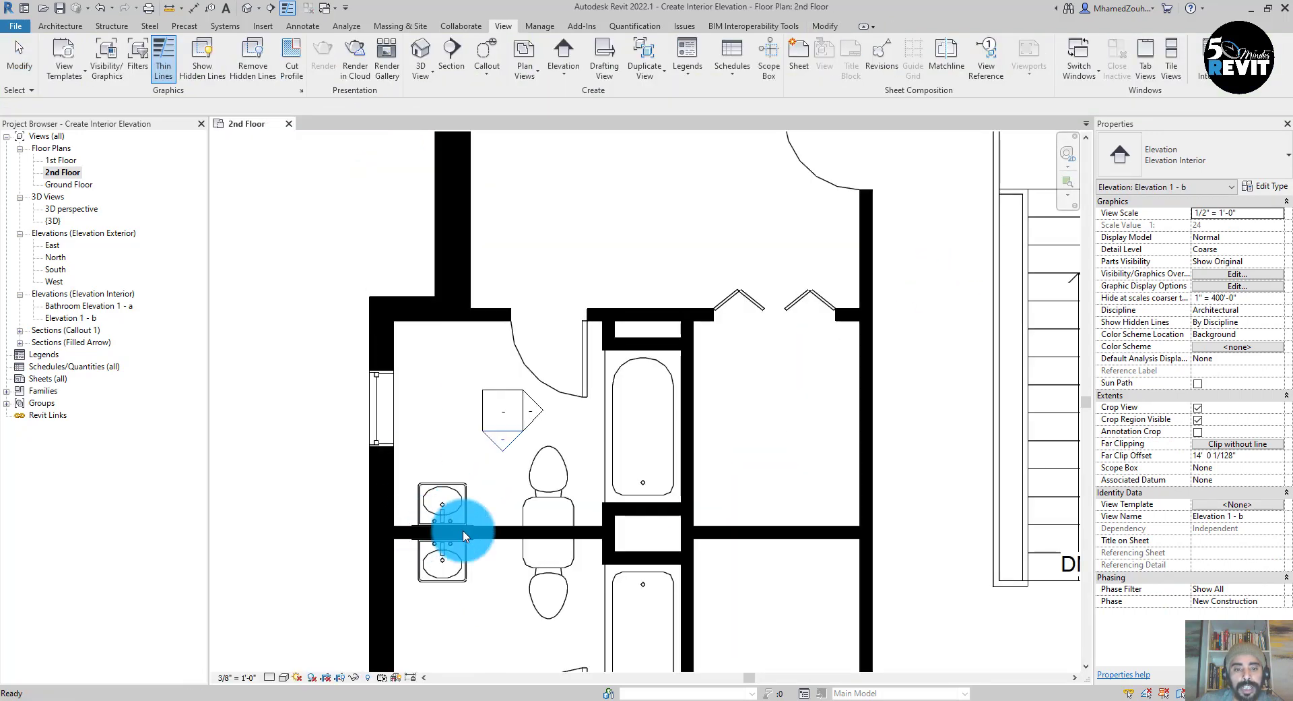
Stretch the elevation's extent so the bathtub, toilet, basin and mirror wall all show
left_click(450, 412)
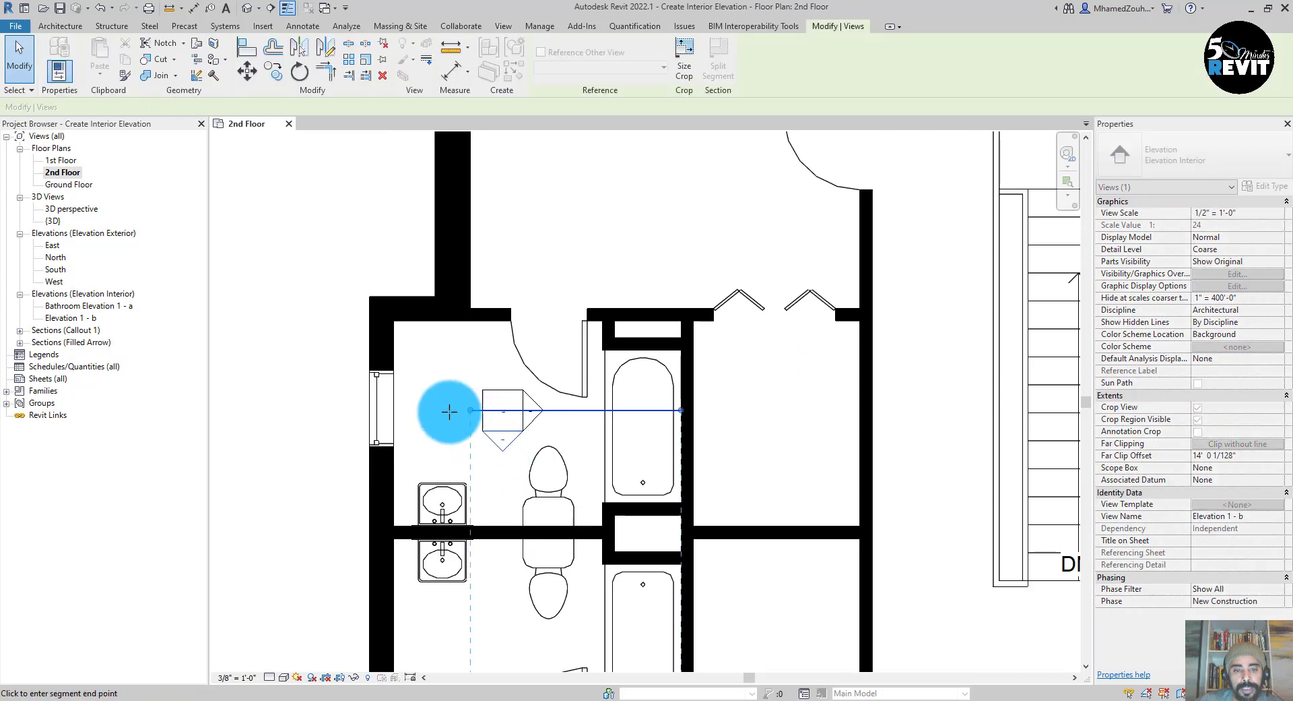
mouse_move(392, 412)
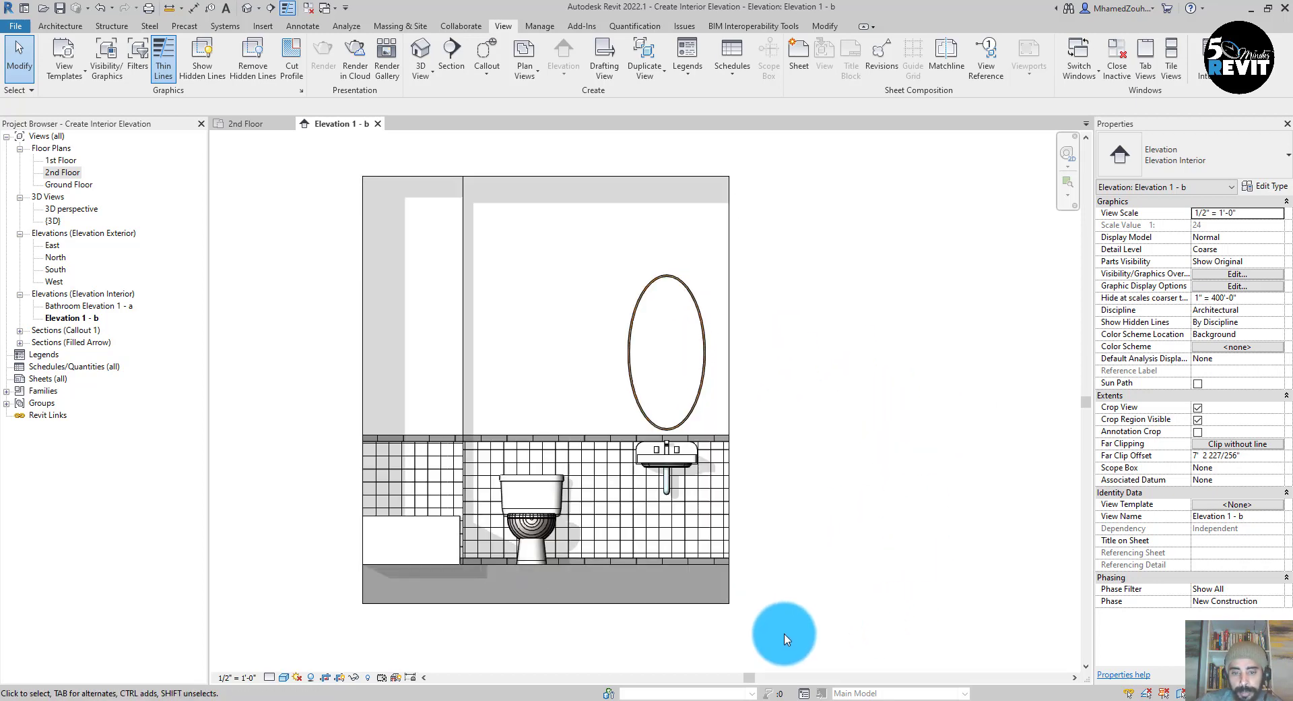
left_click(552, 617)
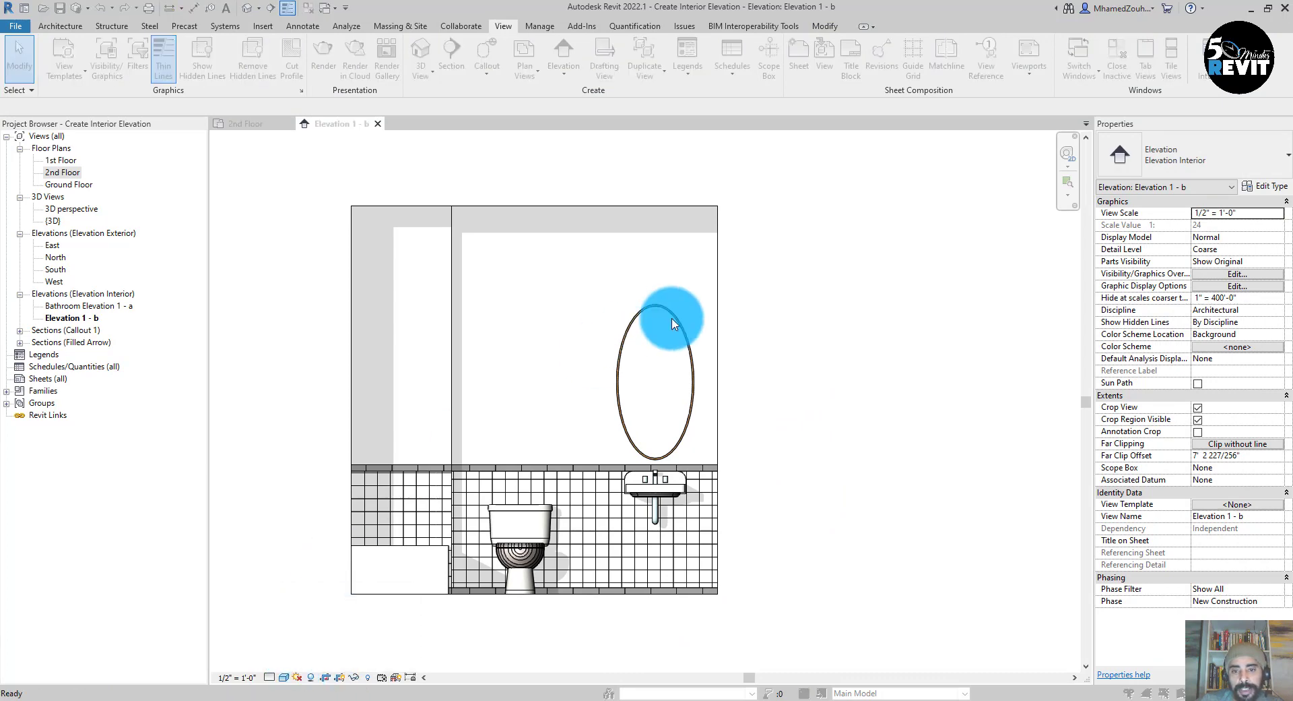
In Graphic Display Options, adjust the Sun, Ambient Light and Shadows intensities and apply them
left_click(1237, 285)
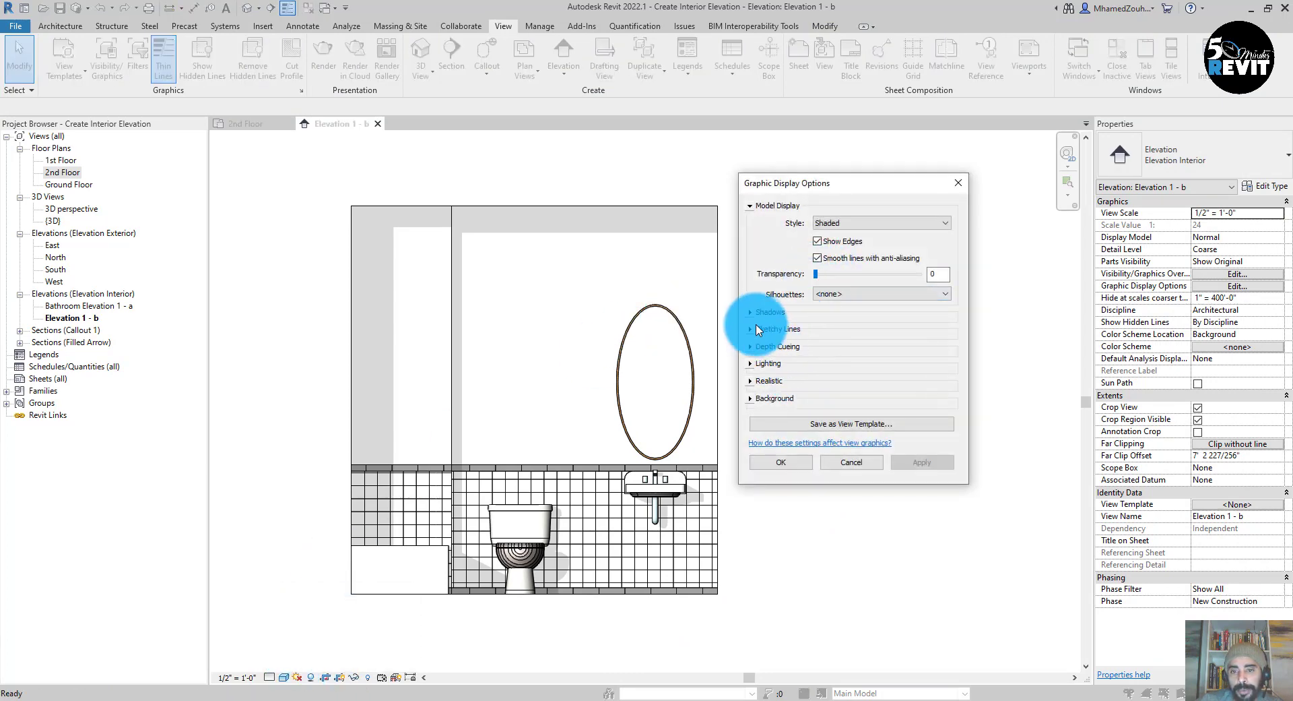
left_click(769, 313)
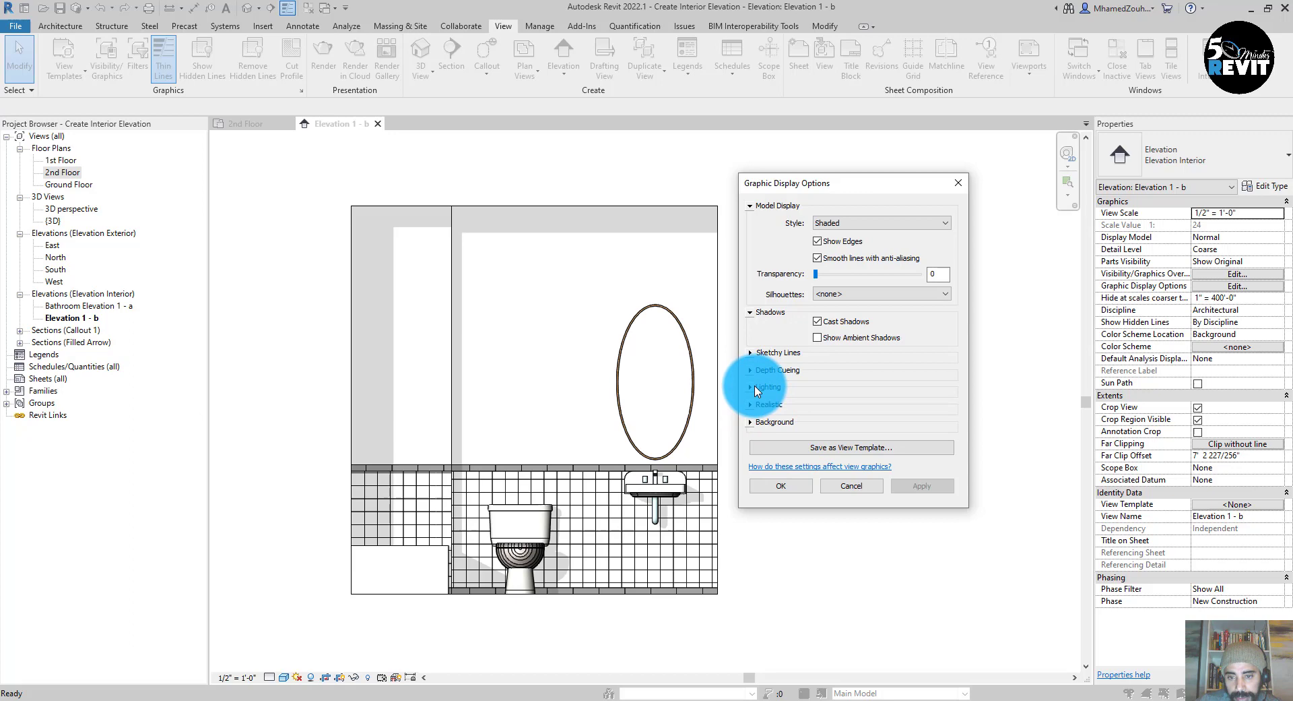
left_click(767, 387)
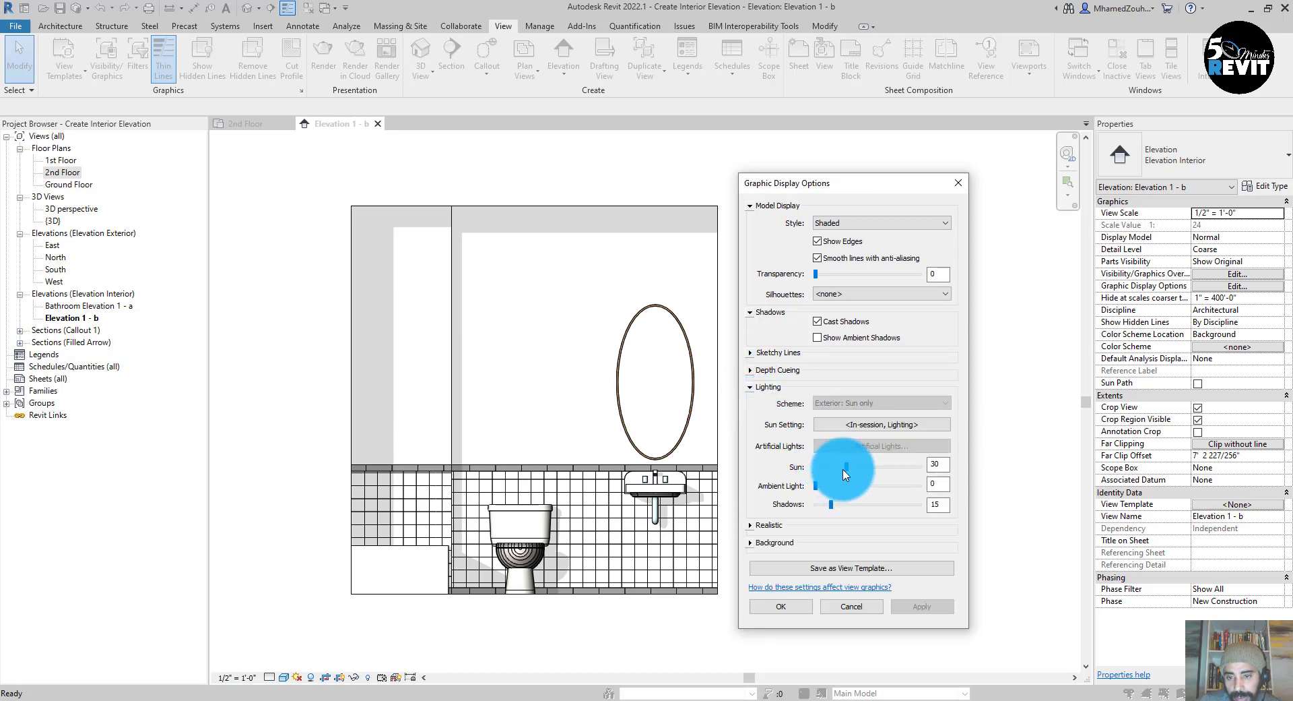
left_click_drag(841, 464, 817, 463)
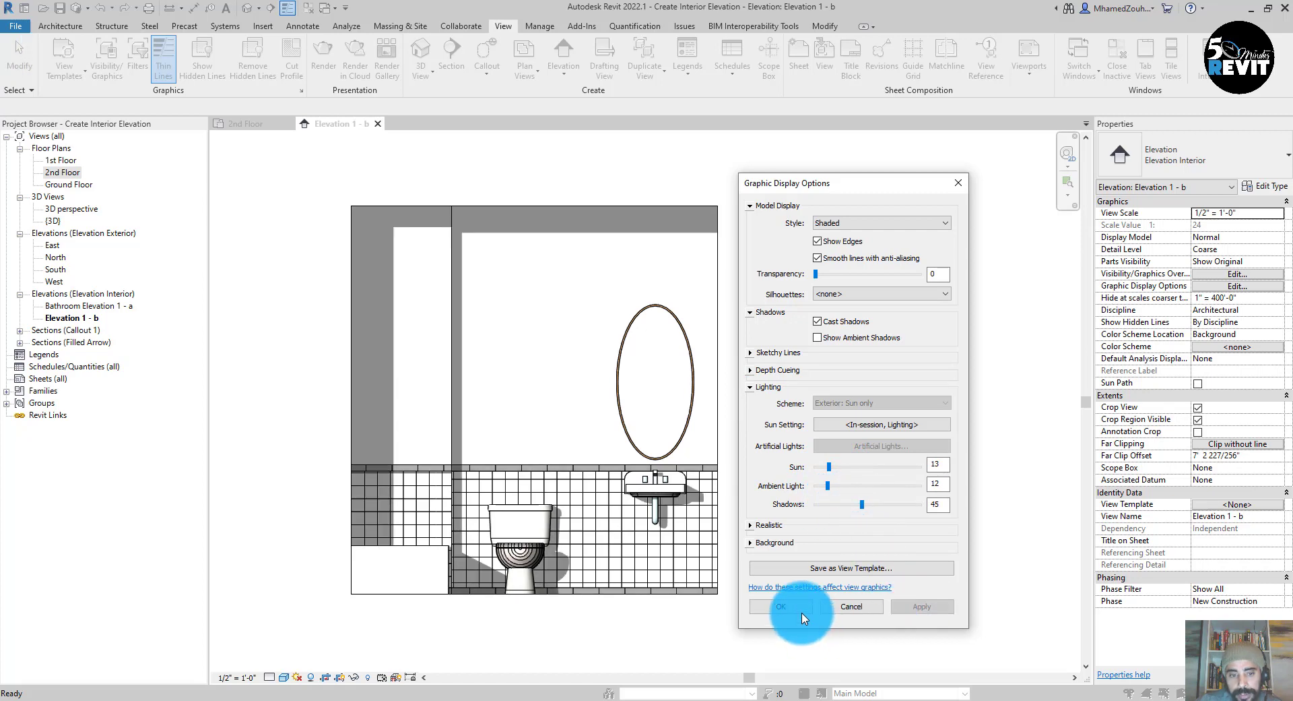
mouse_move(862, 504)
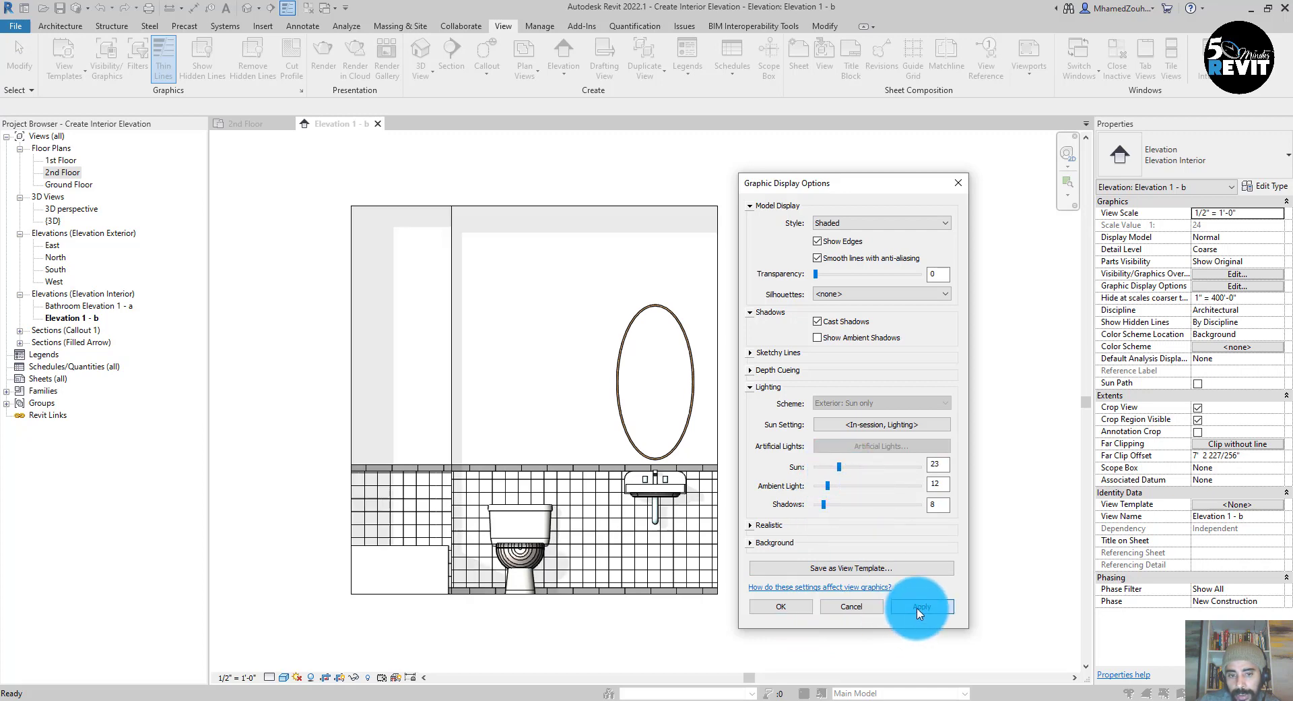
left_click(777, 607)
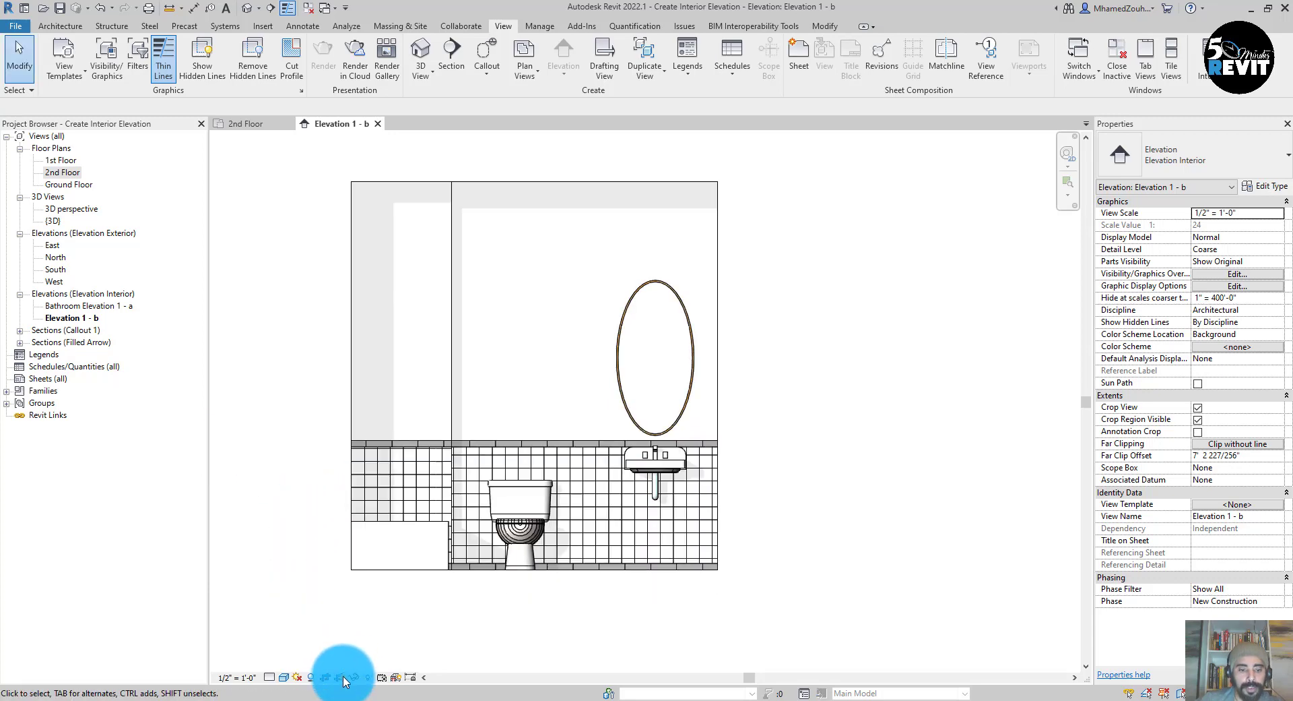
Hide the crop region and select the mirror, basin and toilet for tagging
left_click(1198, 419)
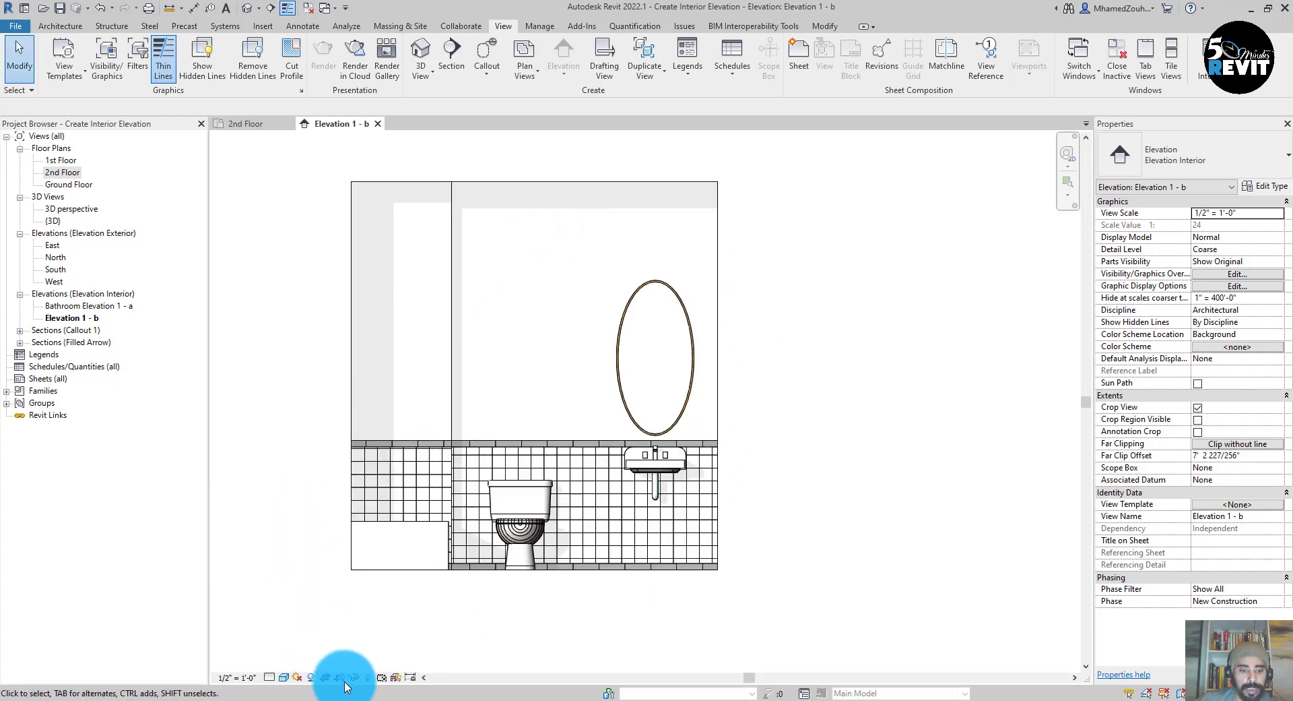
left_click(1198, 419)
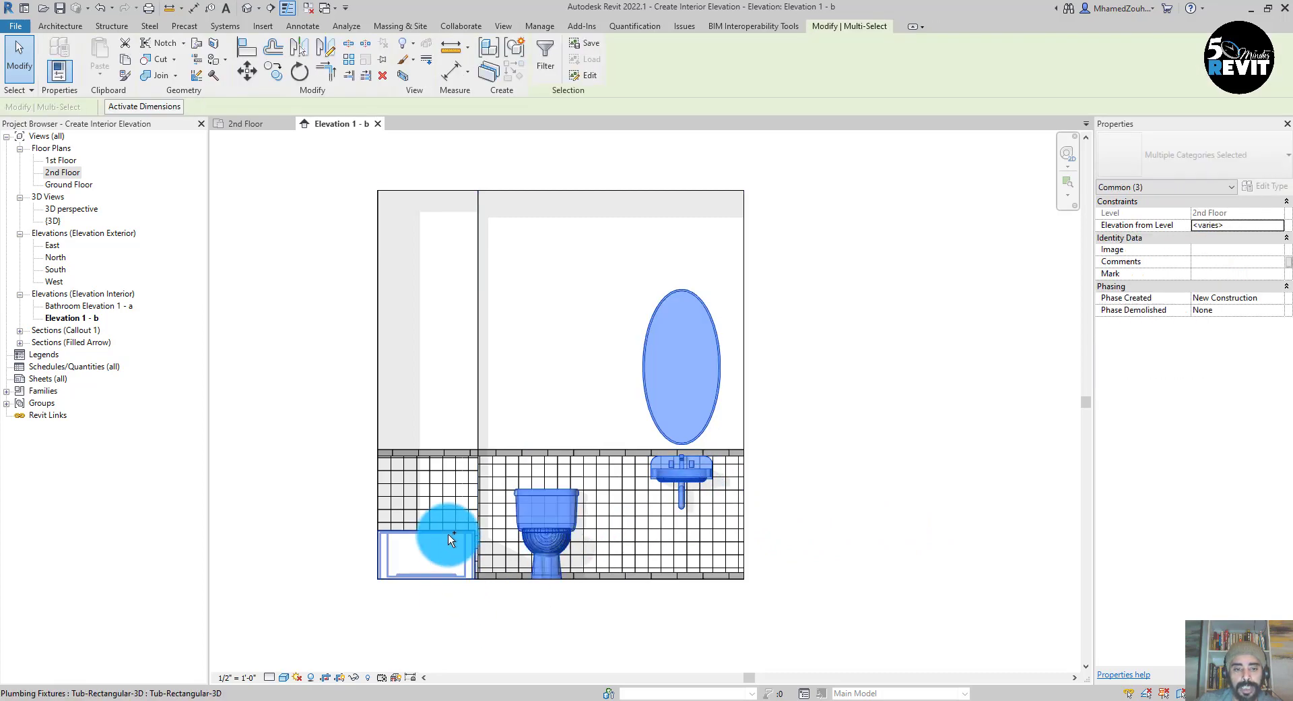
Tag All with Multi-Category tags so the fixtures read Bathtub, WC, Basin and Oval Mirror
left_click(450, 536)
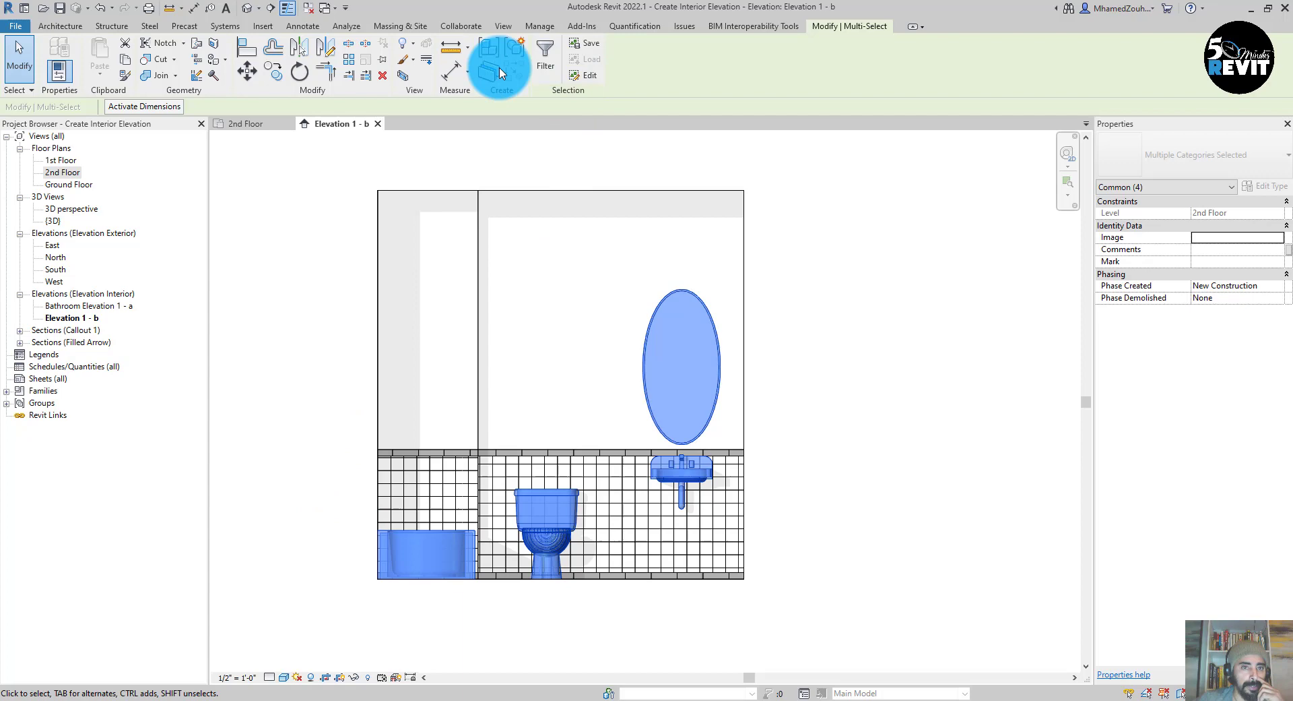
left_click(302, 26)
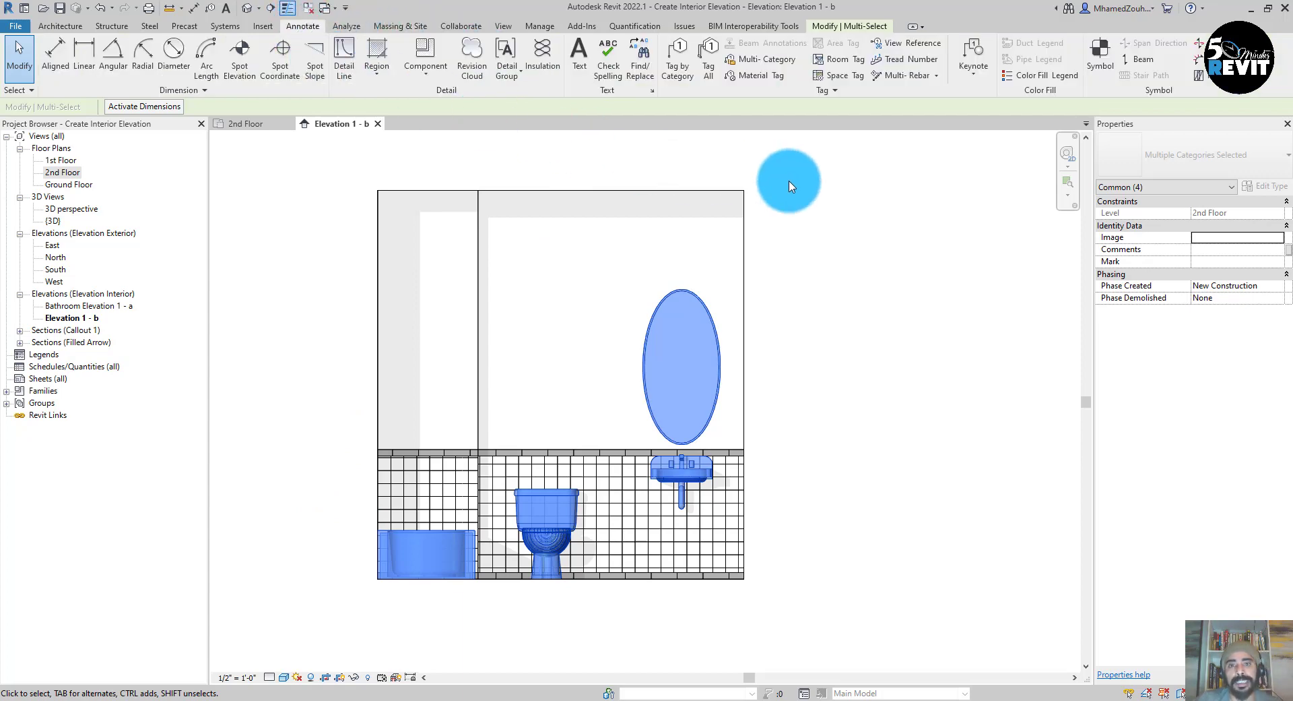
left_click(707, 58)
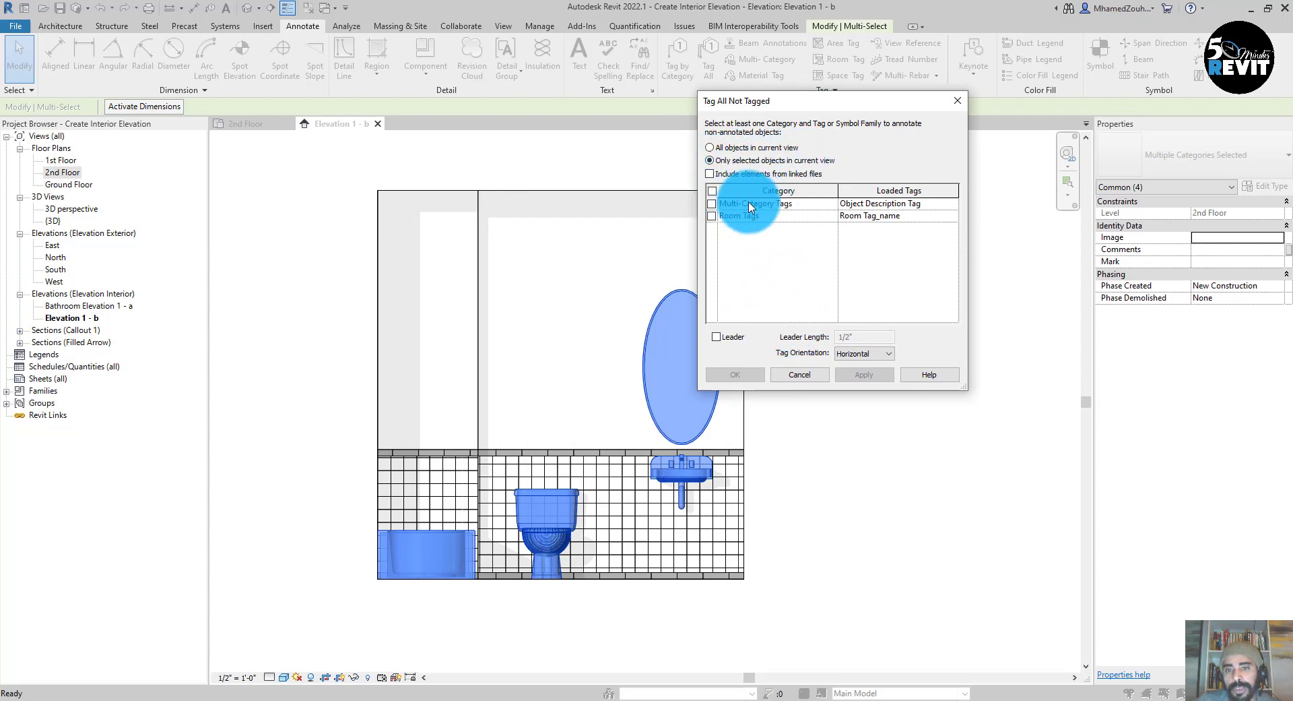
left_click(713, 204)
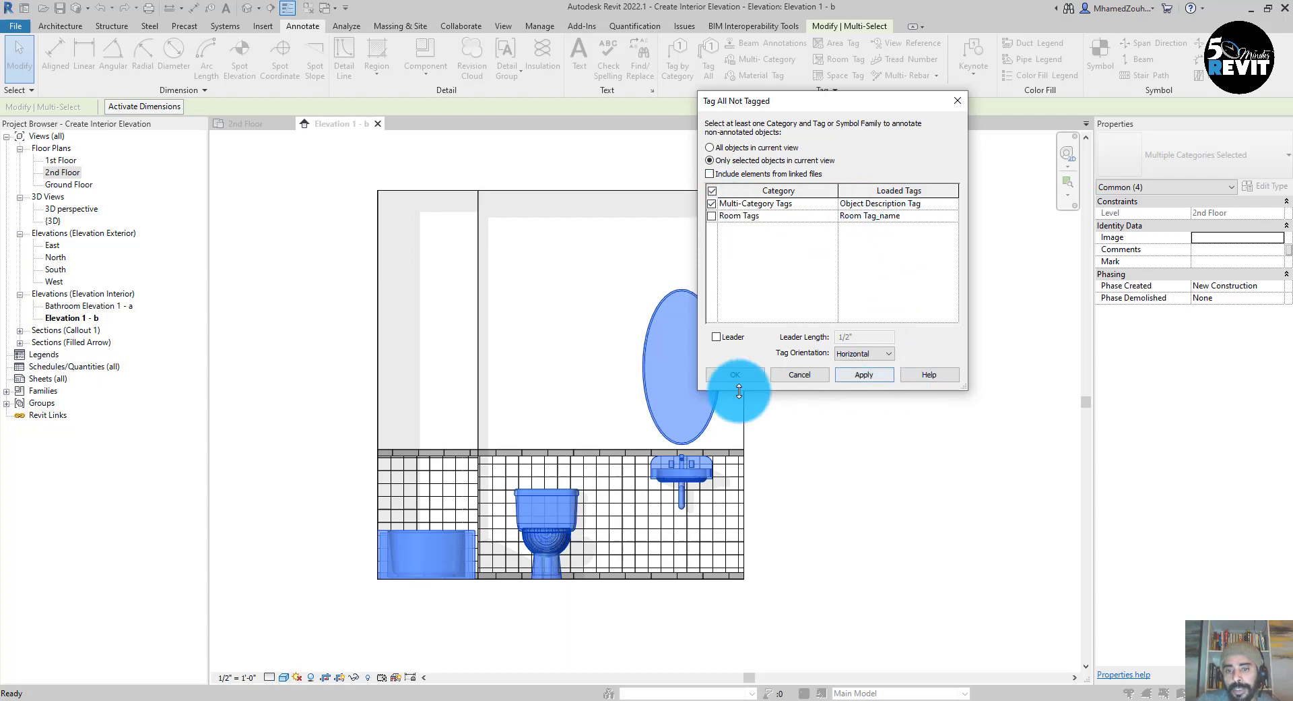
left_click(863, 374)
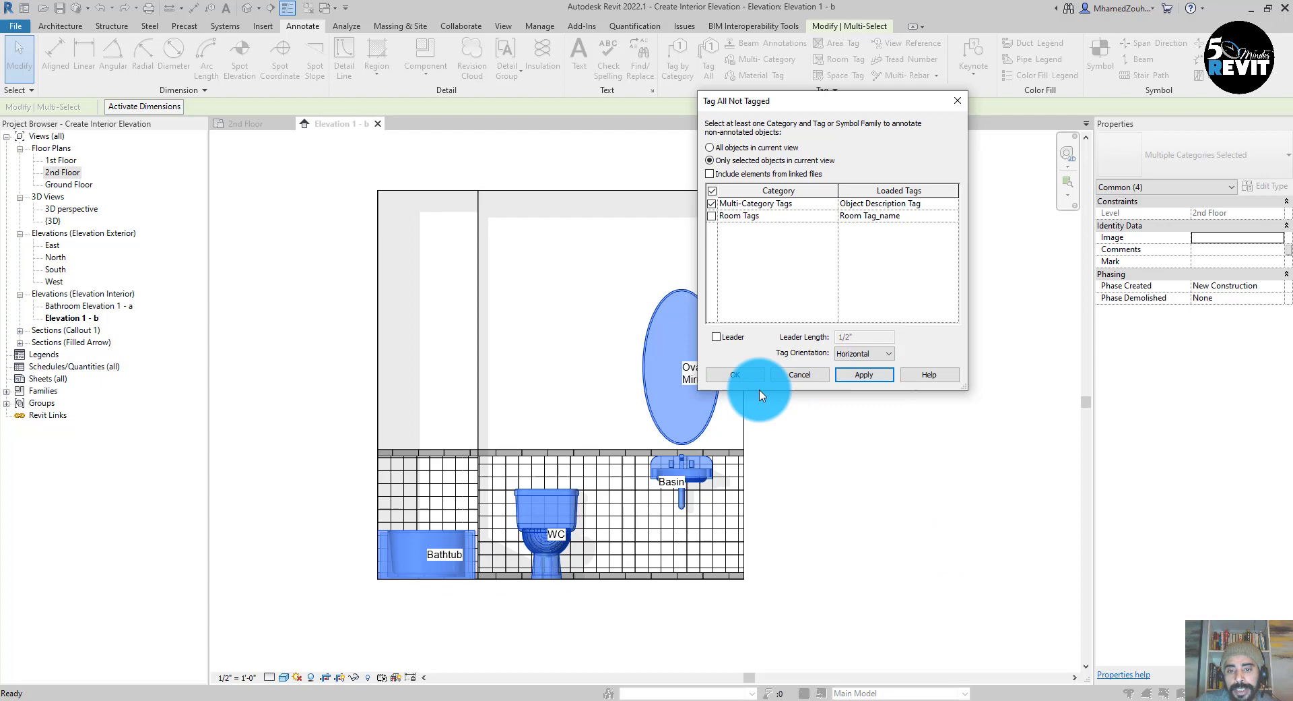
left_click(733, 373)
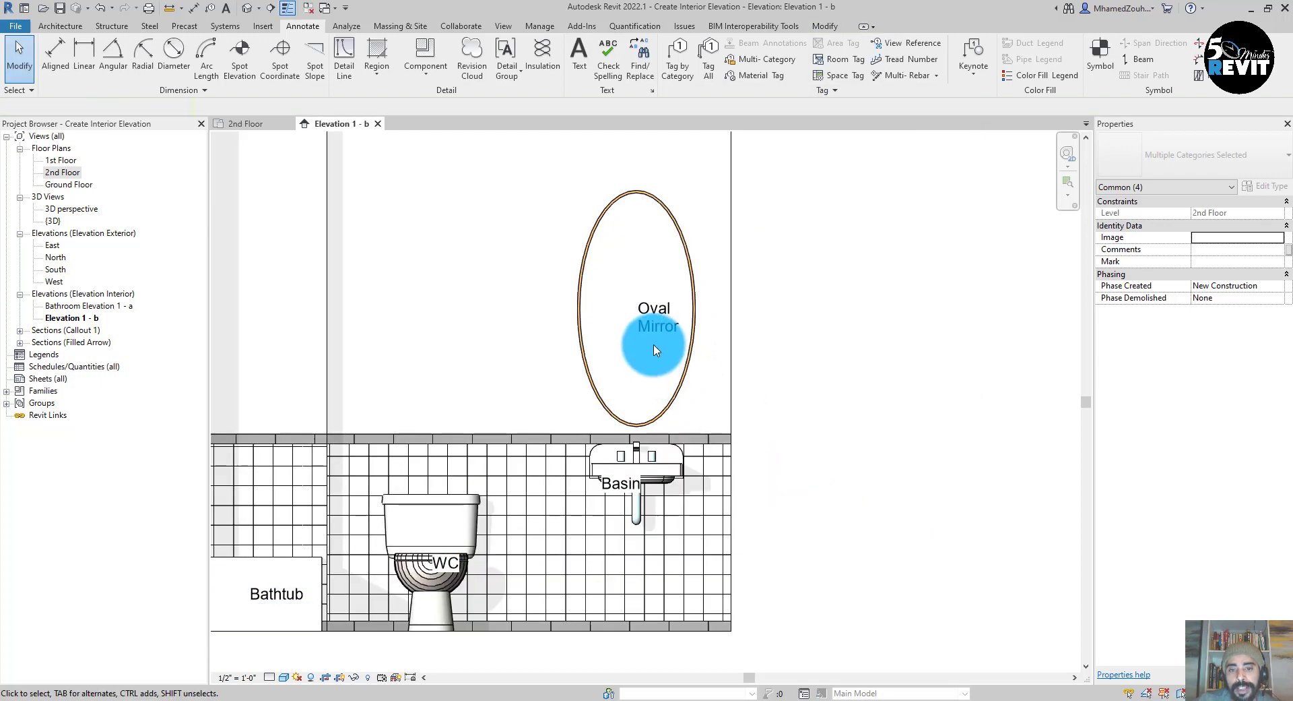
Drag the Basin and WC tags onto the basin and toilet tank, then zoom to fit
left_click(655, 317)
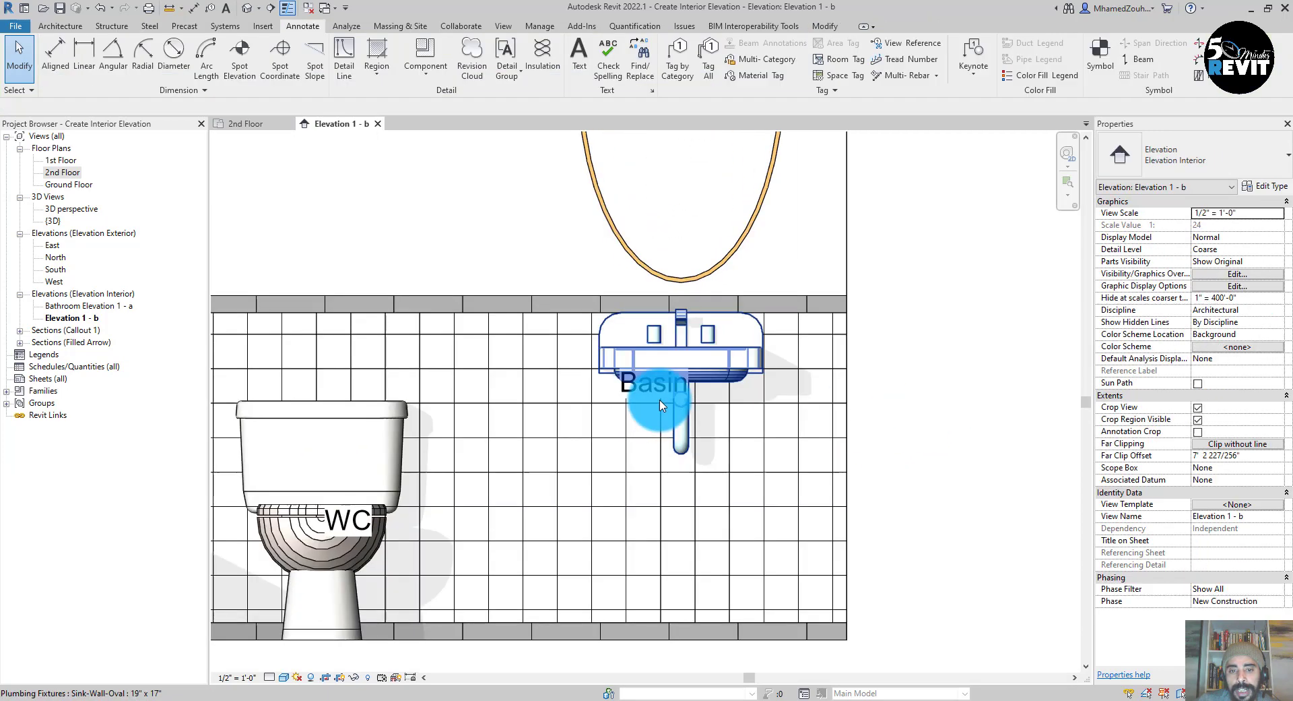
left_click(656, 383)
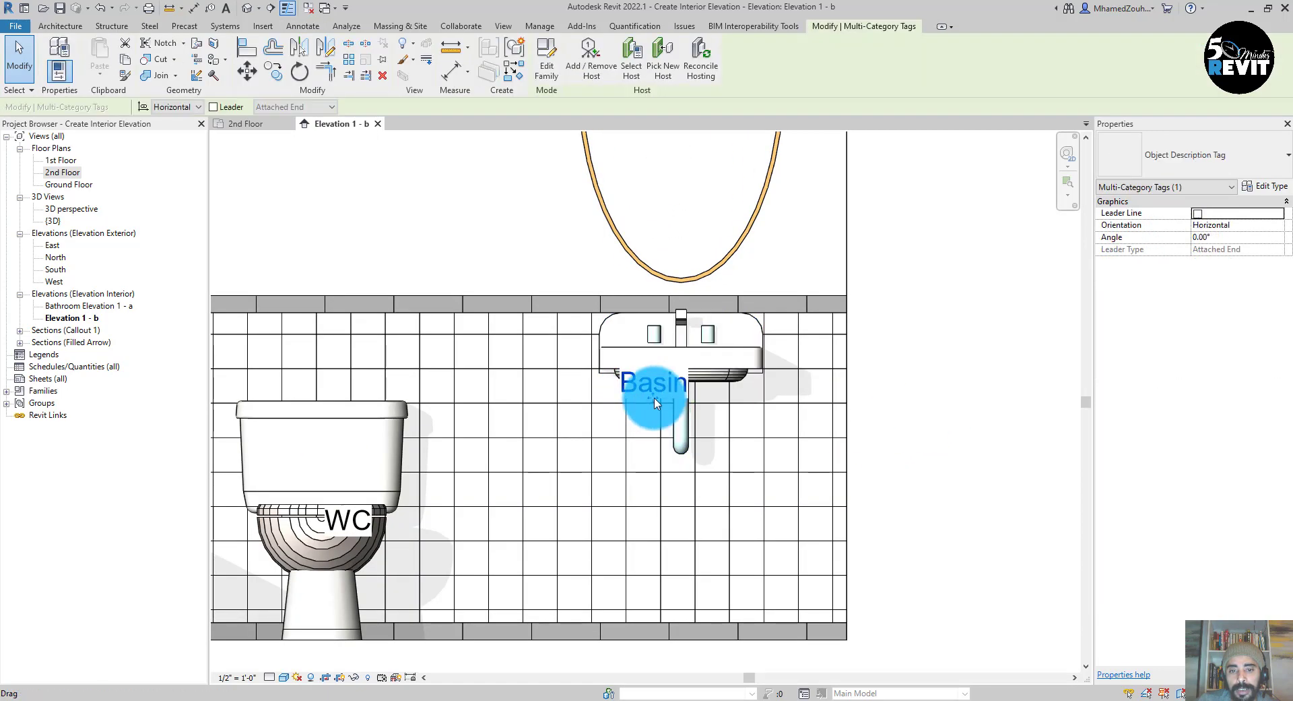
left_click_drag(656, 382, 680, 362)
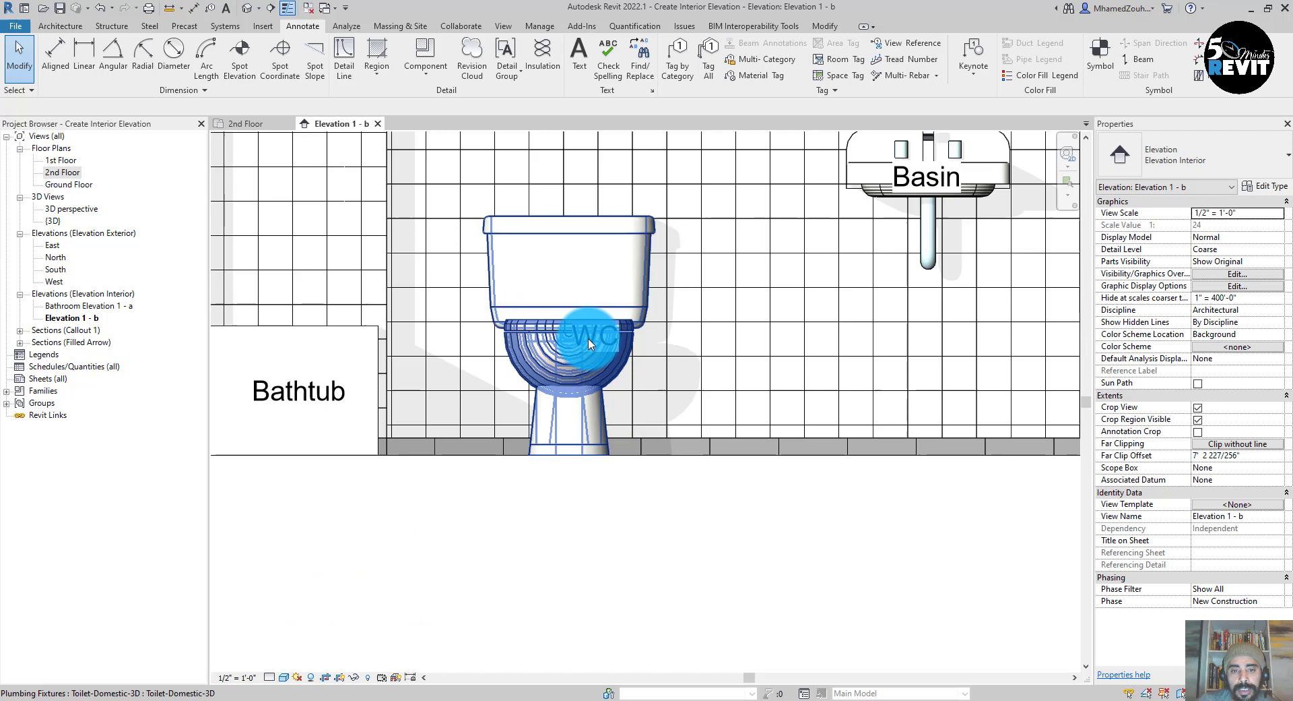
mouse_move(596, 338)
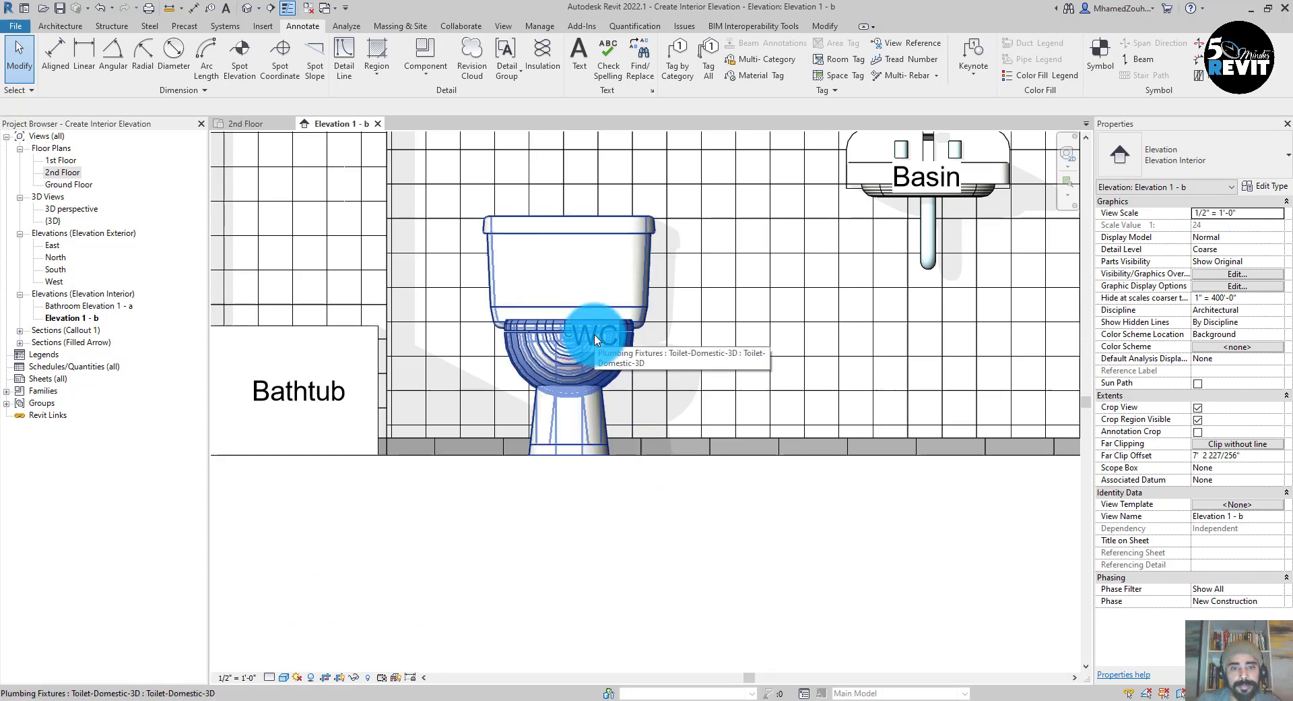
left_click(553, 272)
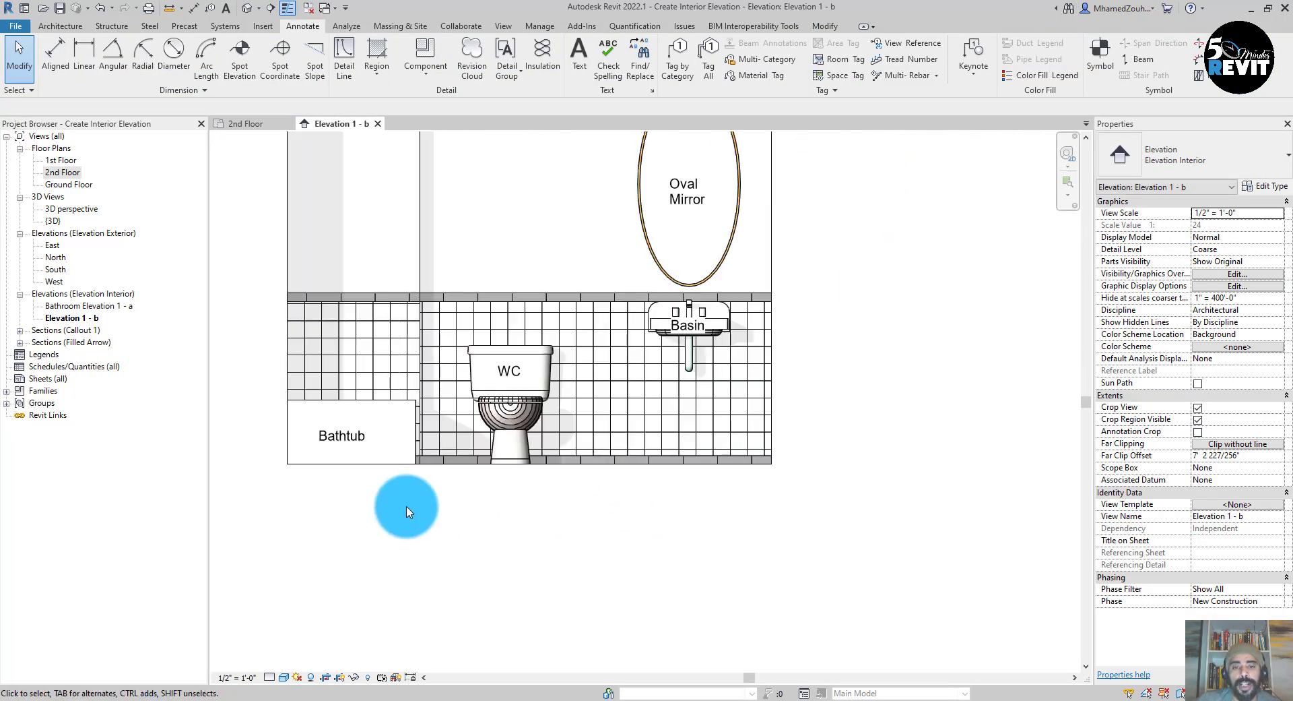
scroll("down", 3)
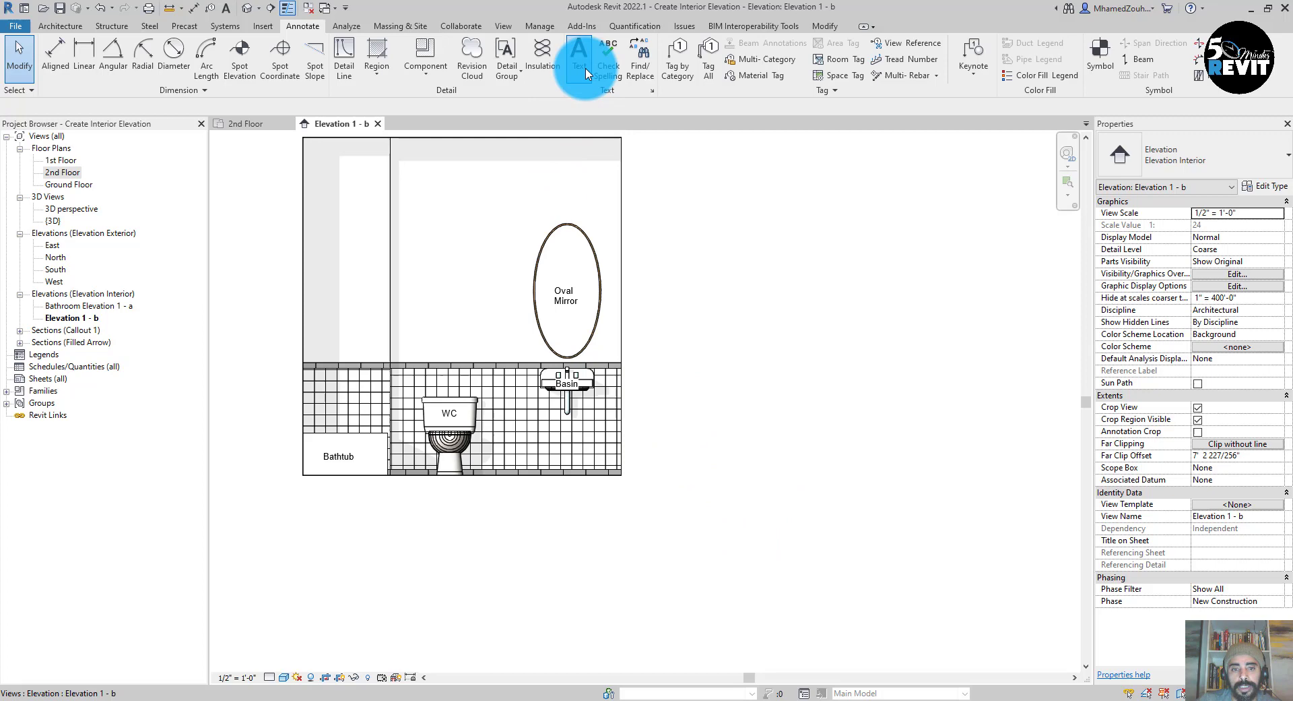
Add a 'White painted wall' text note to the right of the oval mirror
left_click(579, 58)
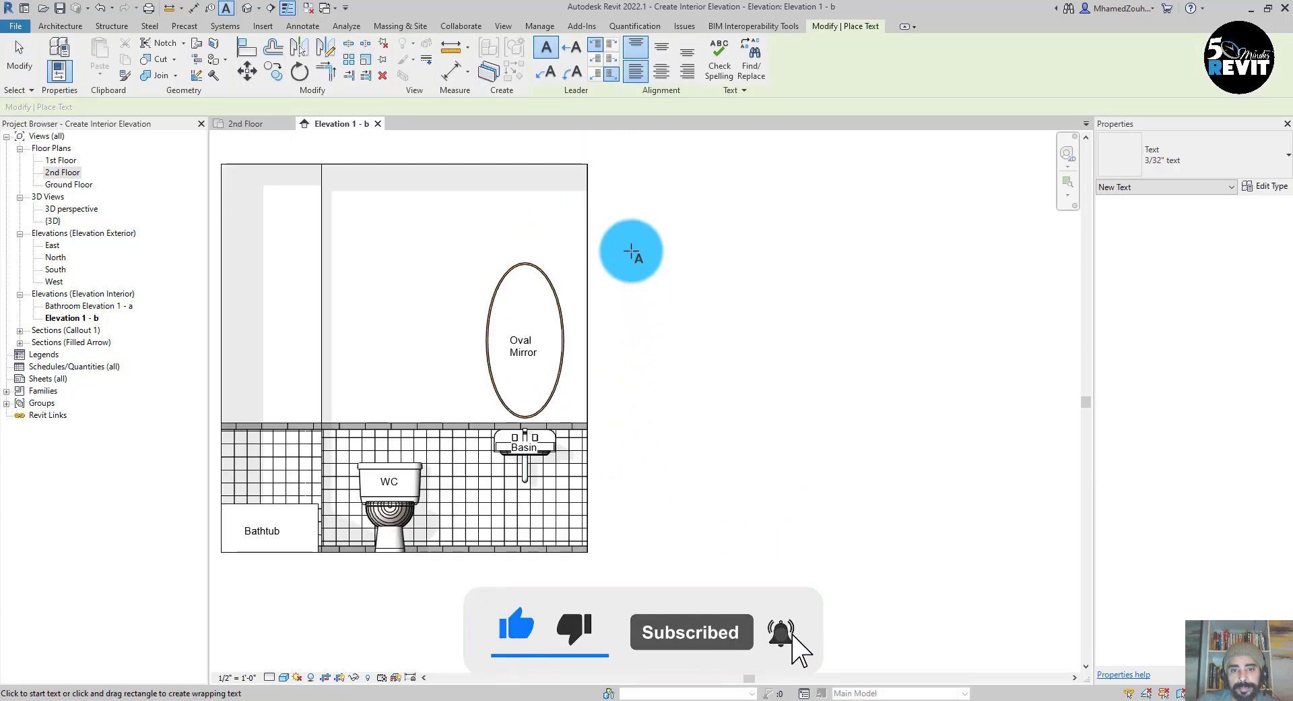
left_click(631, 252)
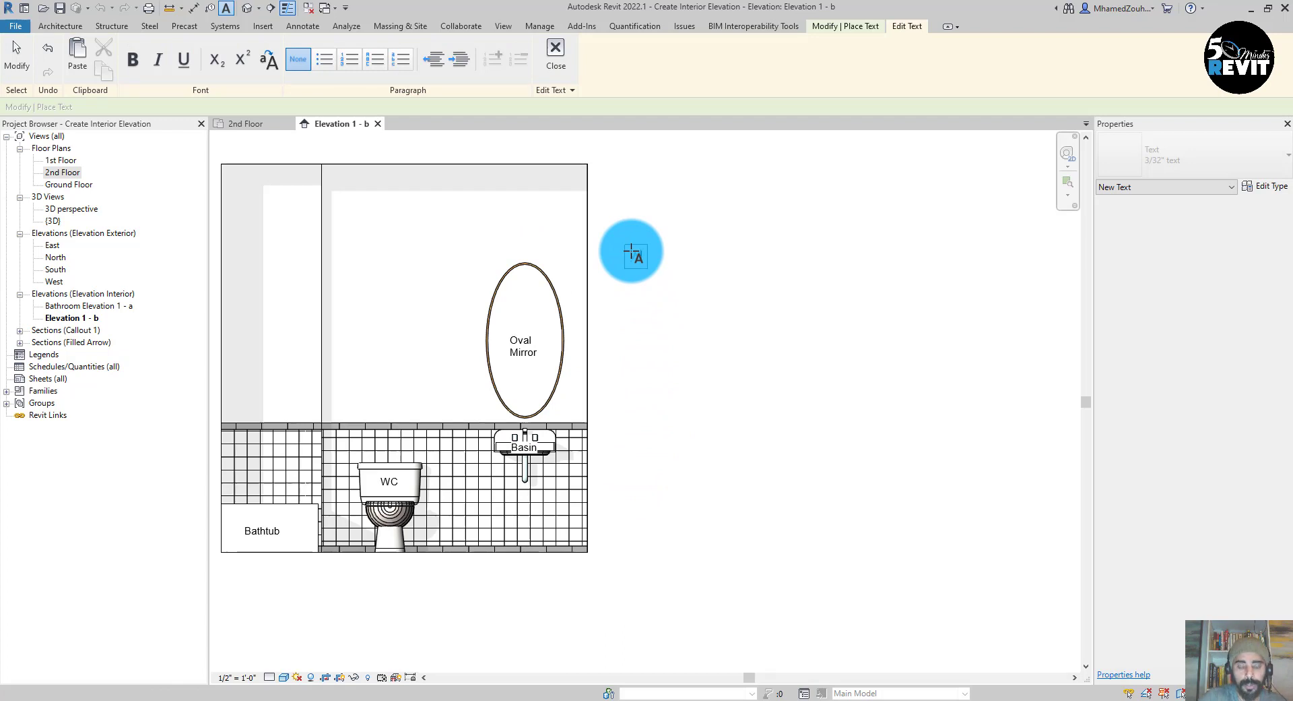
left_click(633, 256)
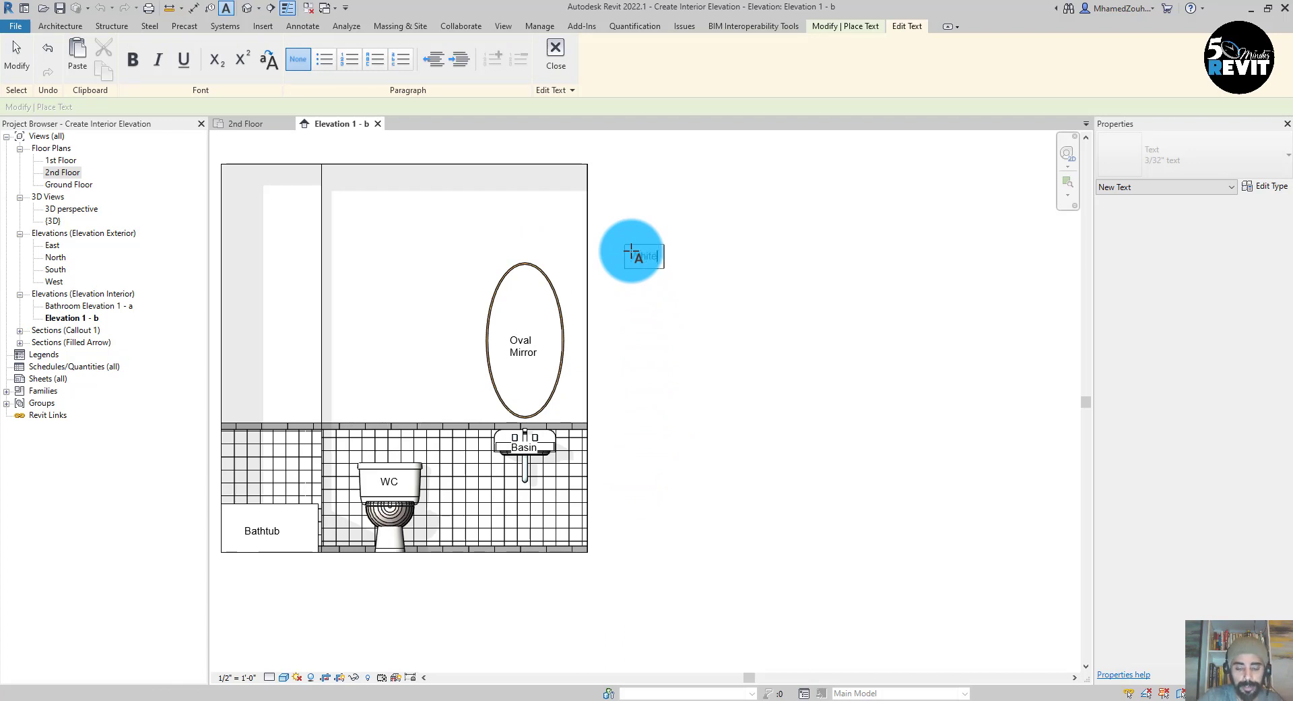
type("painted wall")
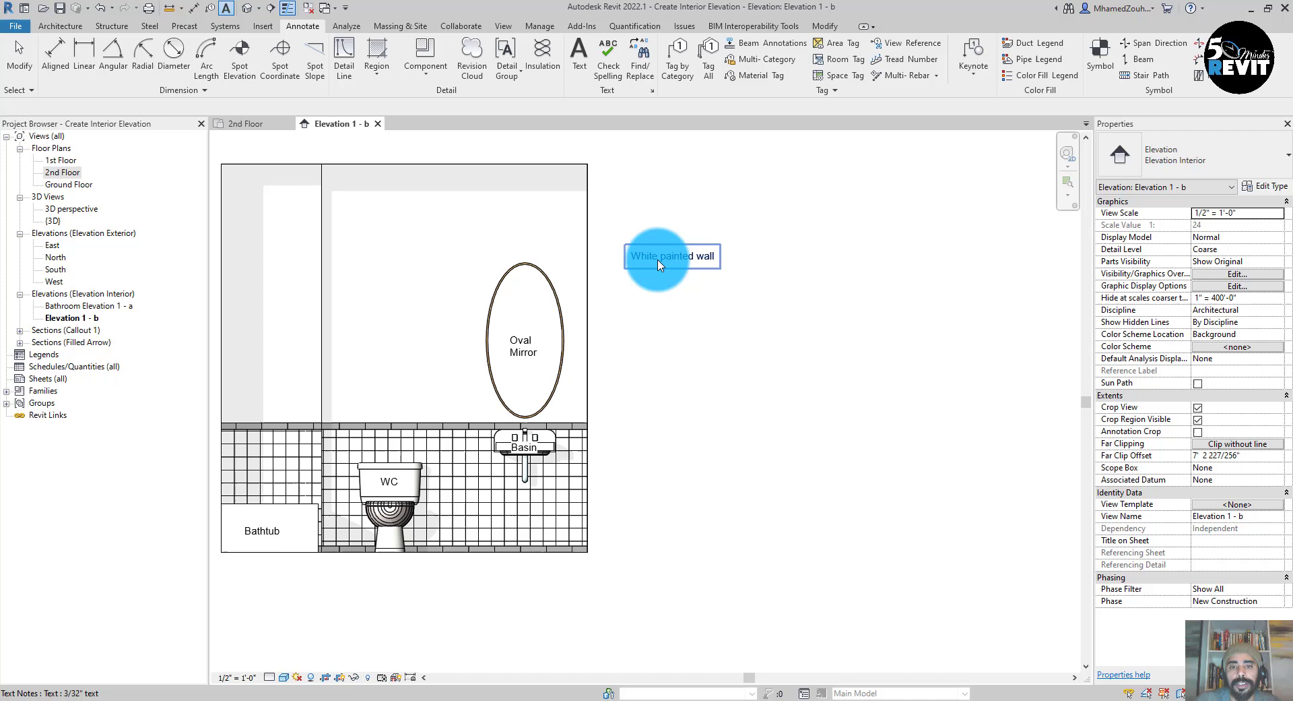
left_click(671, 256)
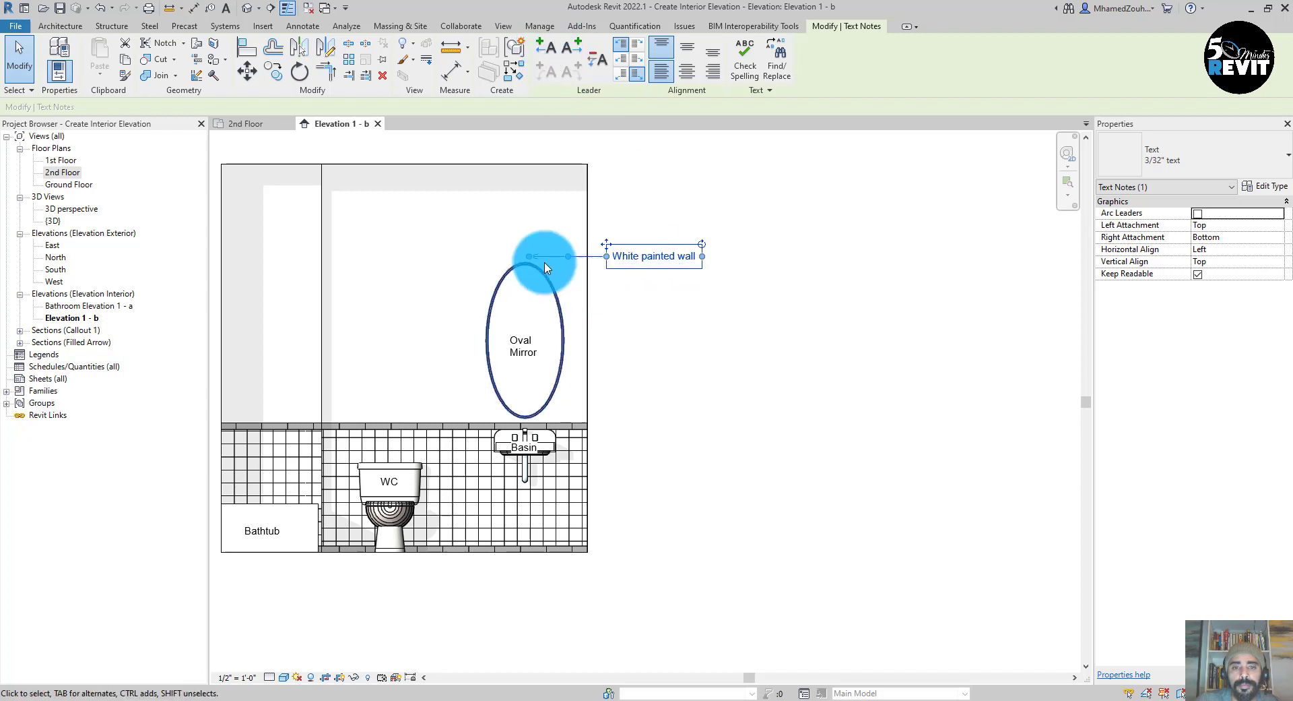
Give the note two leaders, one to the upper left wall and one above the mirror
left_click_drag(545, 264, 306, 230)
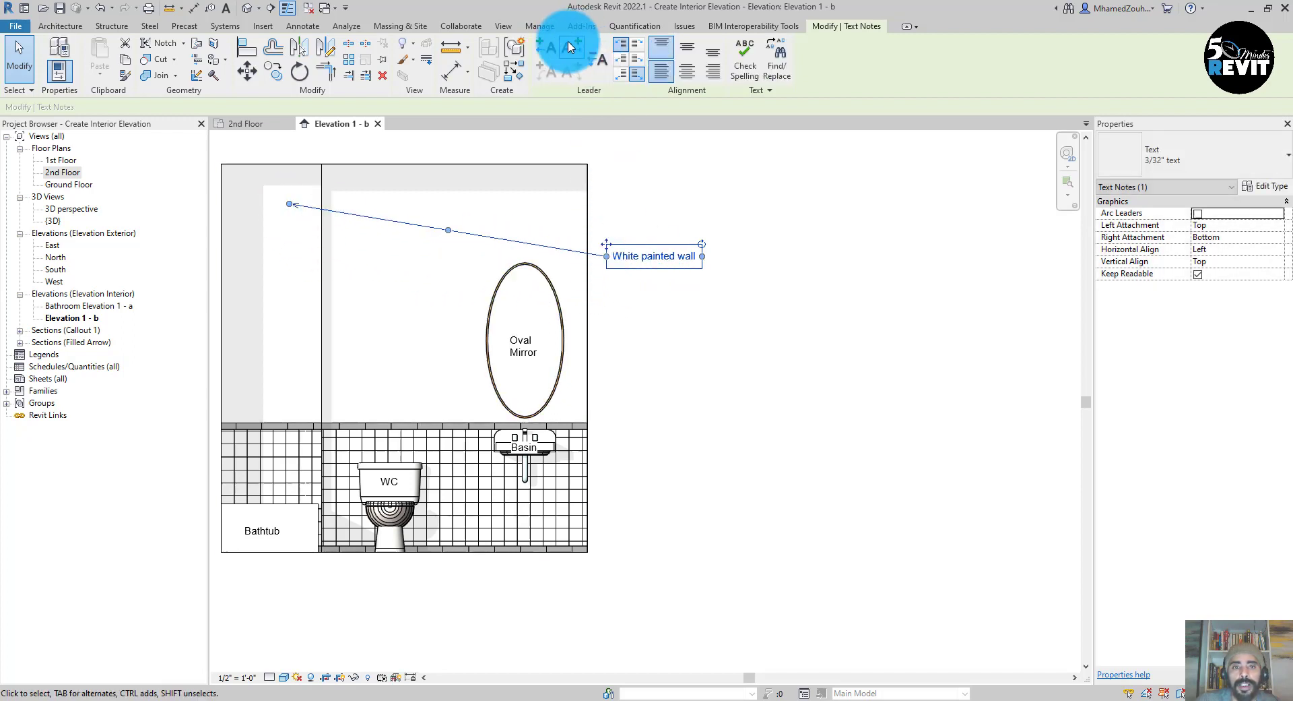
left_click_drag(448, 229, 458, 260)
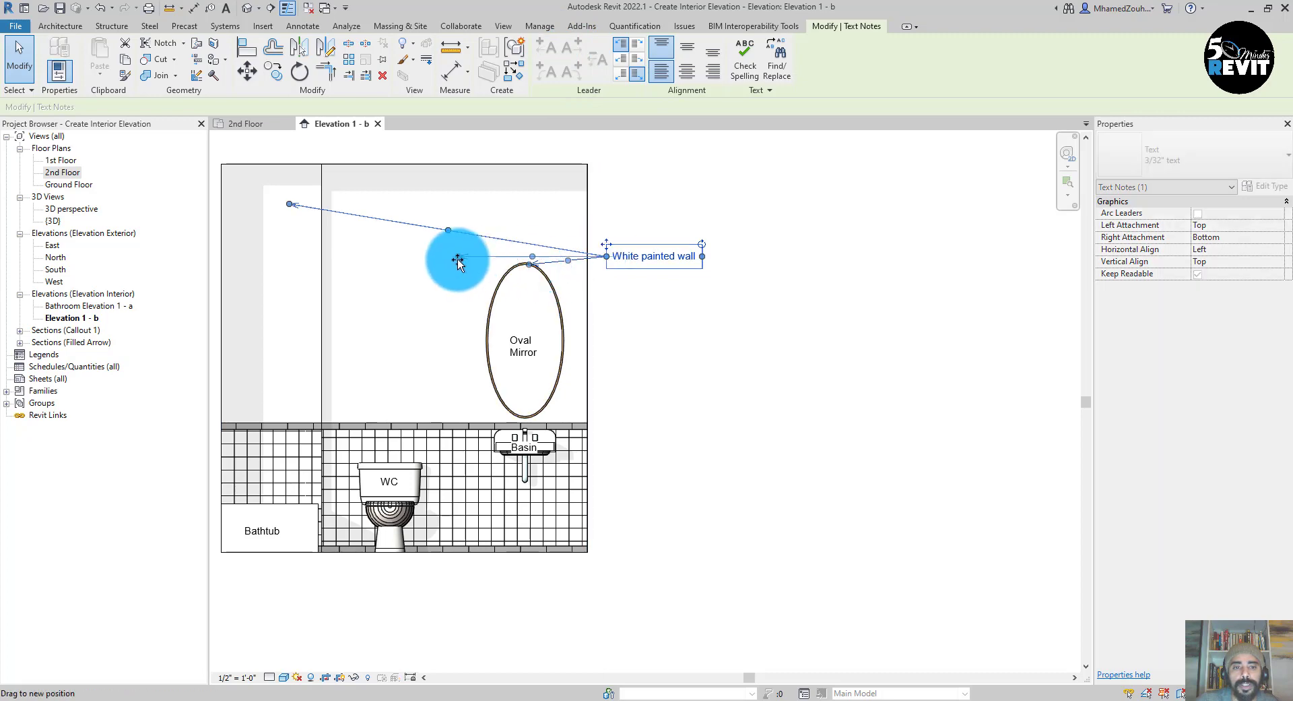
left_click(740, 368)
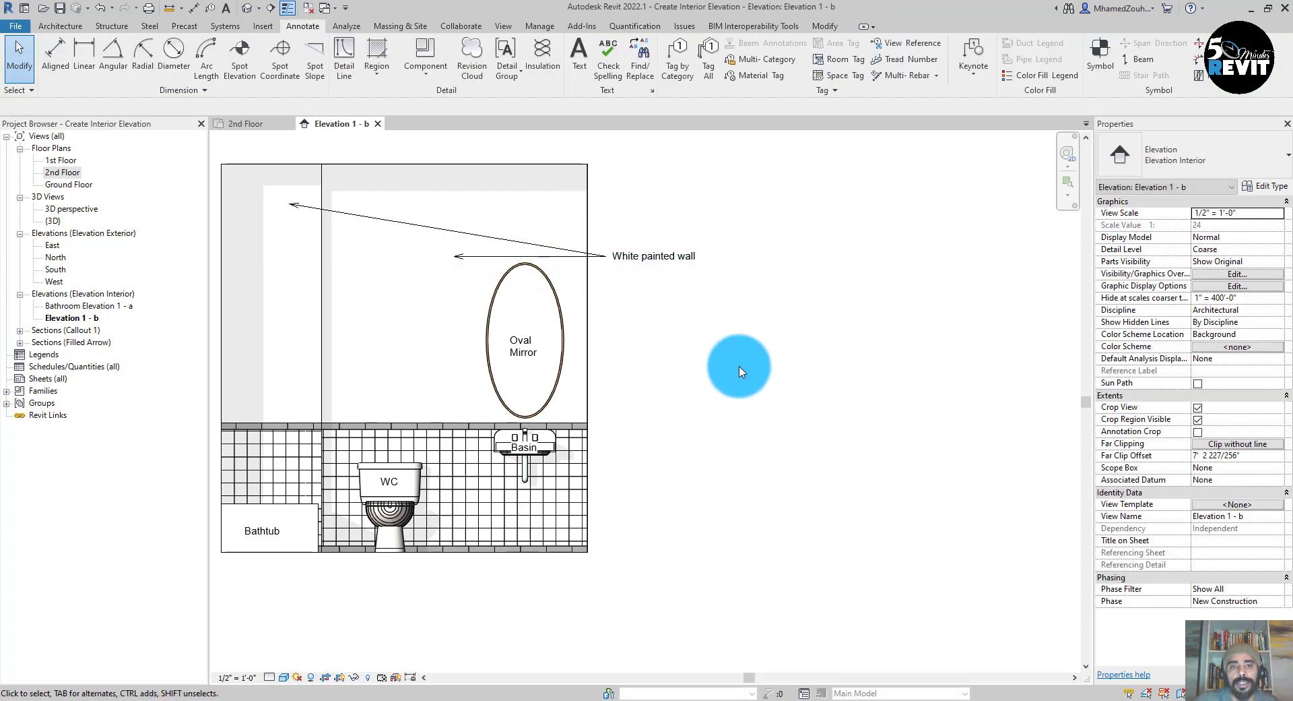
left_click(579, 50)
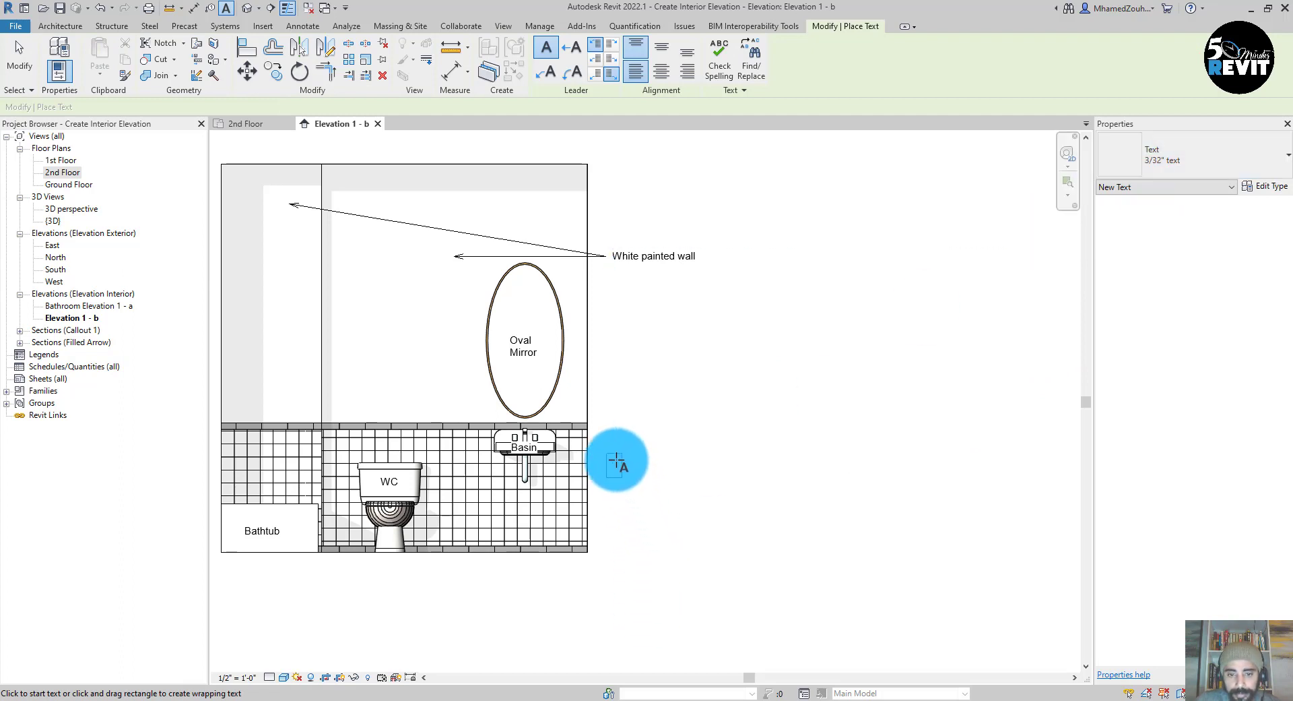
Add a 'White Tile' note right of the basin pointing at the tiled wall
left_click(614, 462)
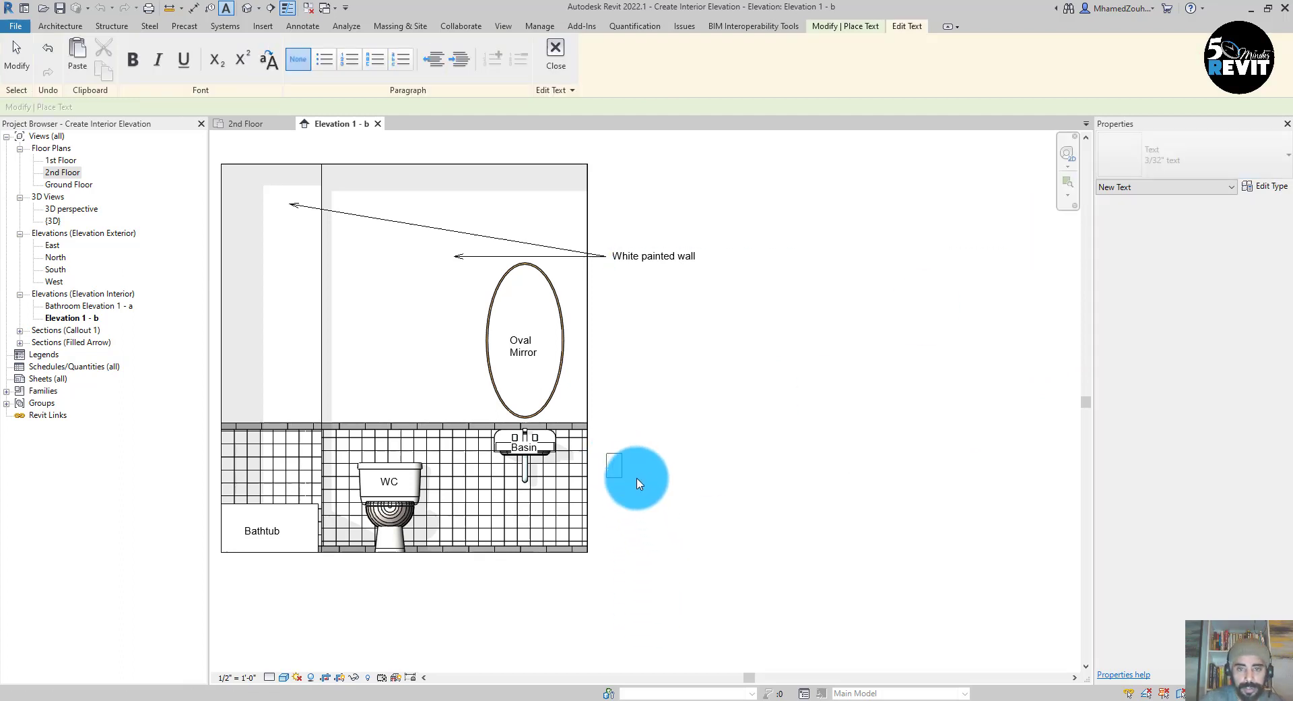
type("WH")
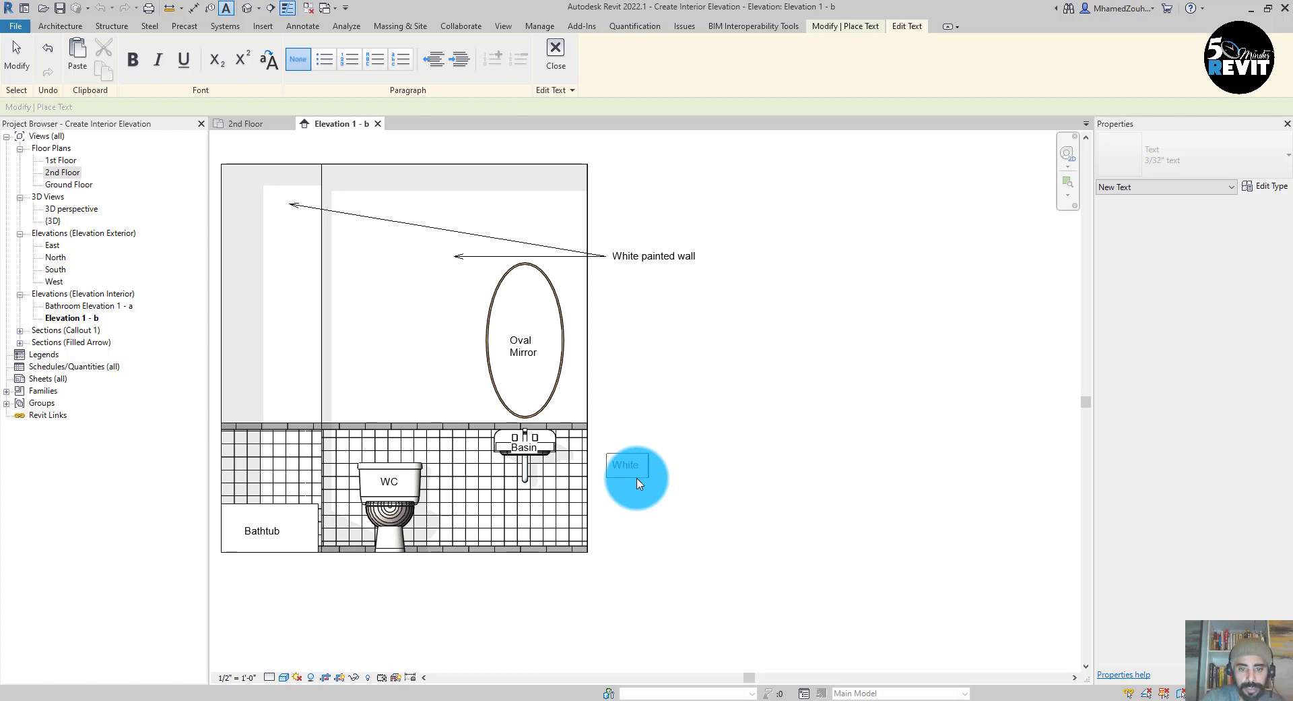
type("T")
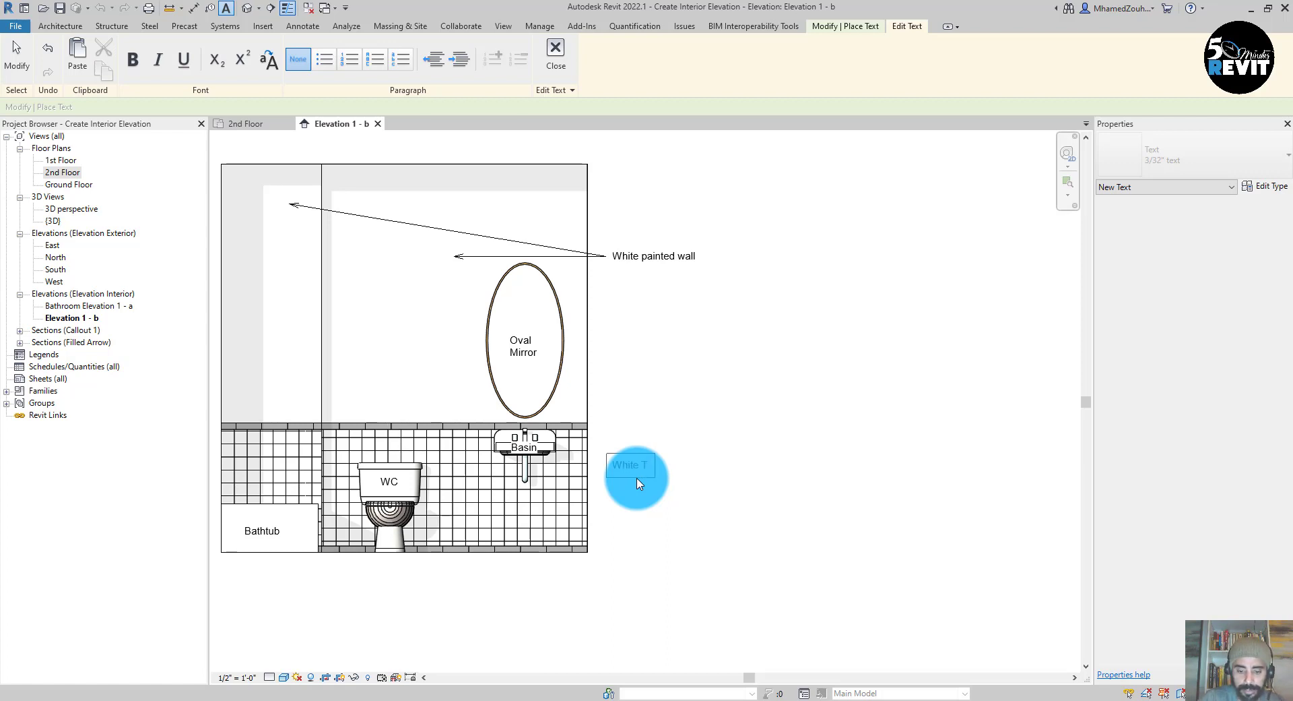
type("ile")
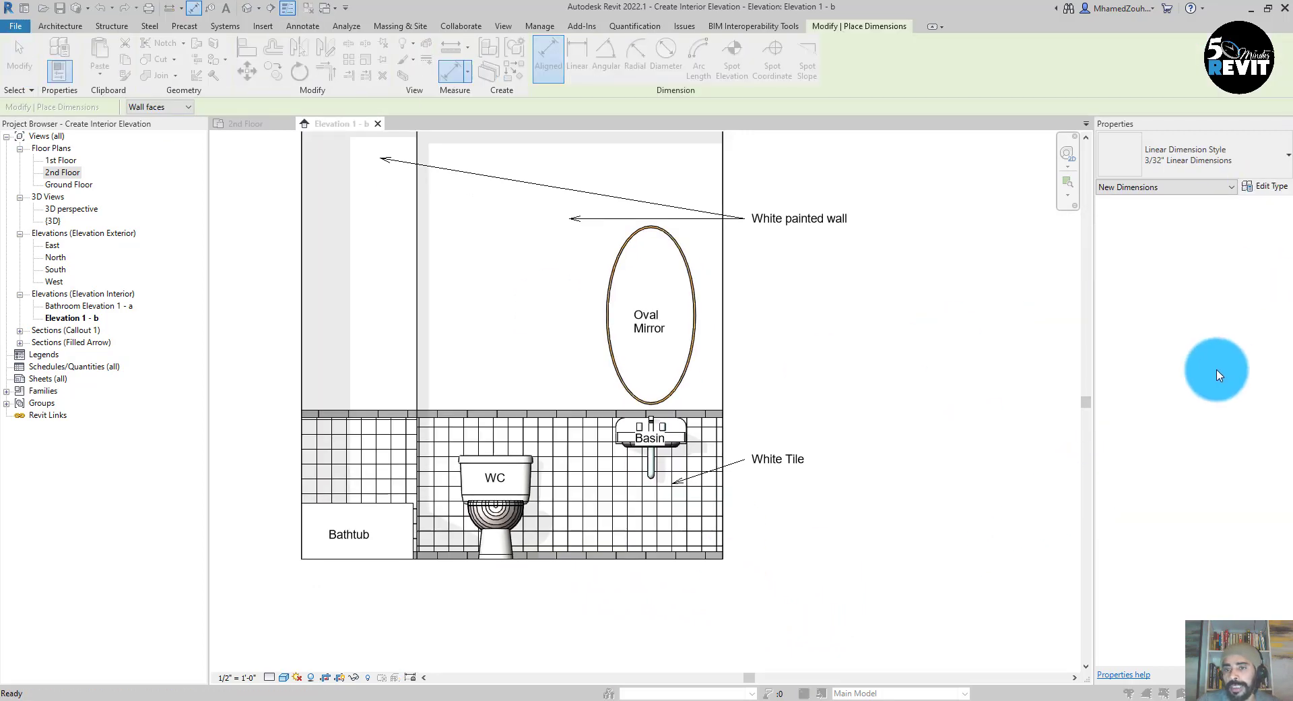
Duplicate the aligned dimension type as 'mm Linear Dimensions 2'
left_click(1156, 83)
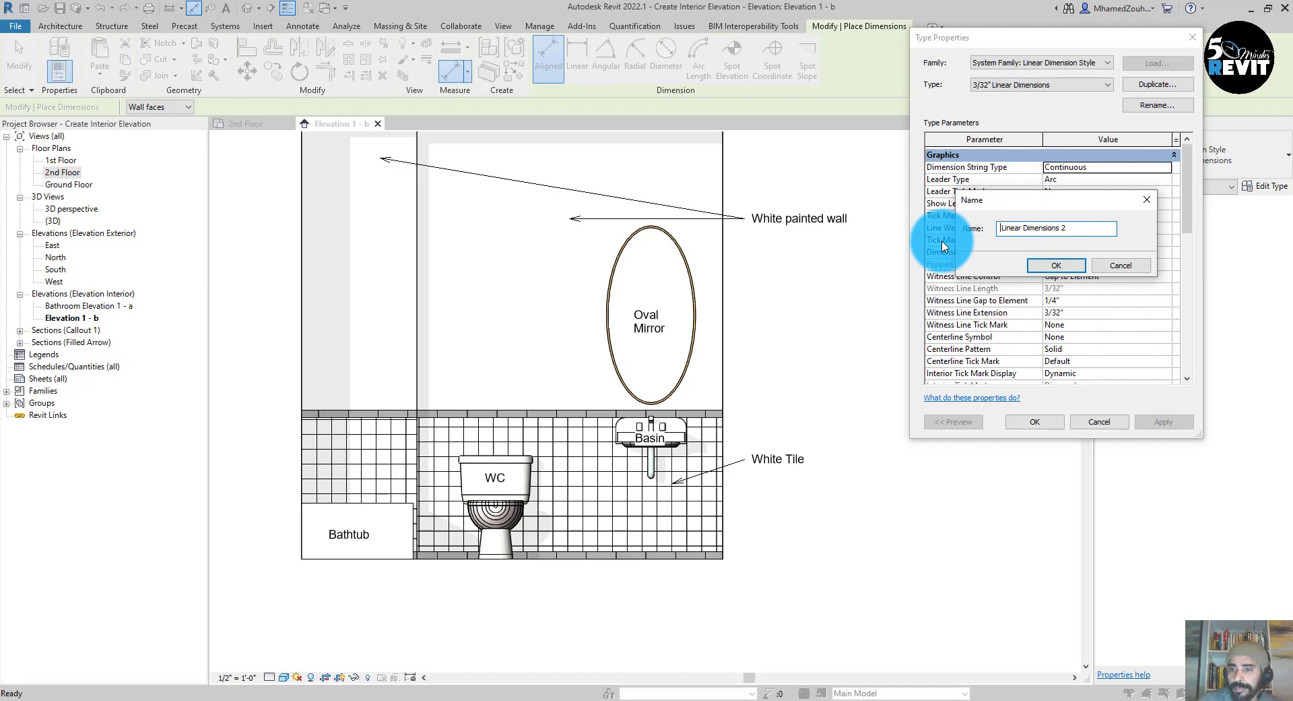
type("mm")
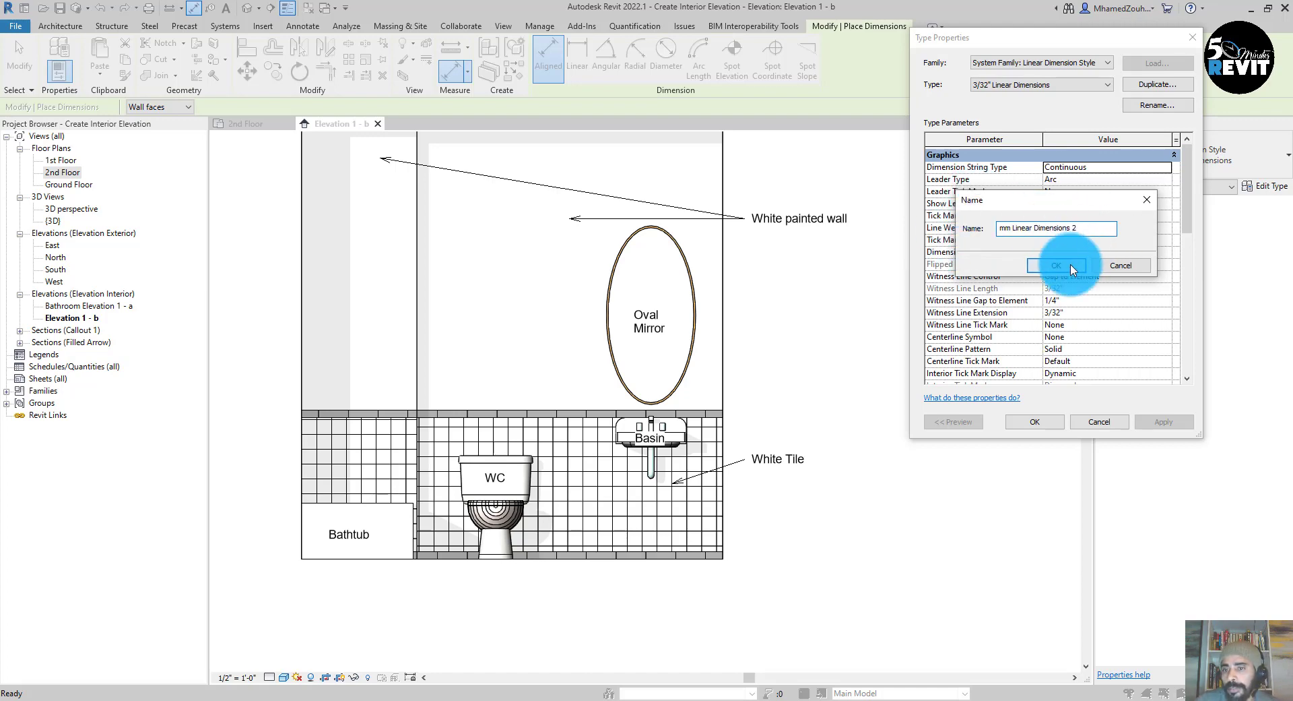
left_click(1056, 265)
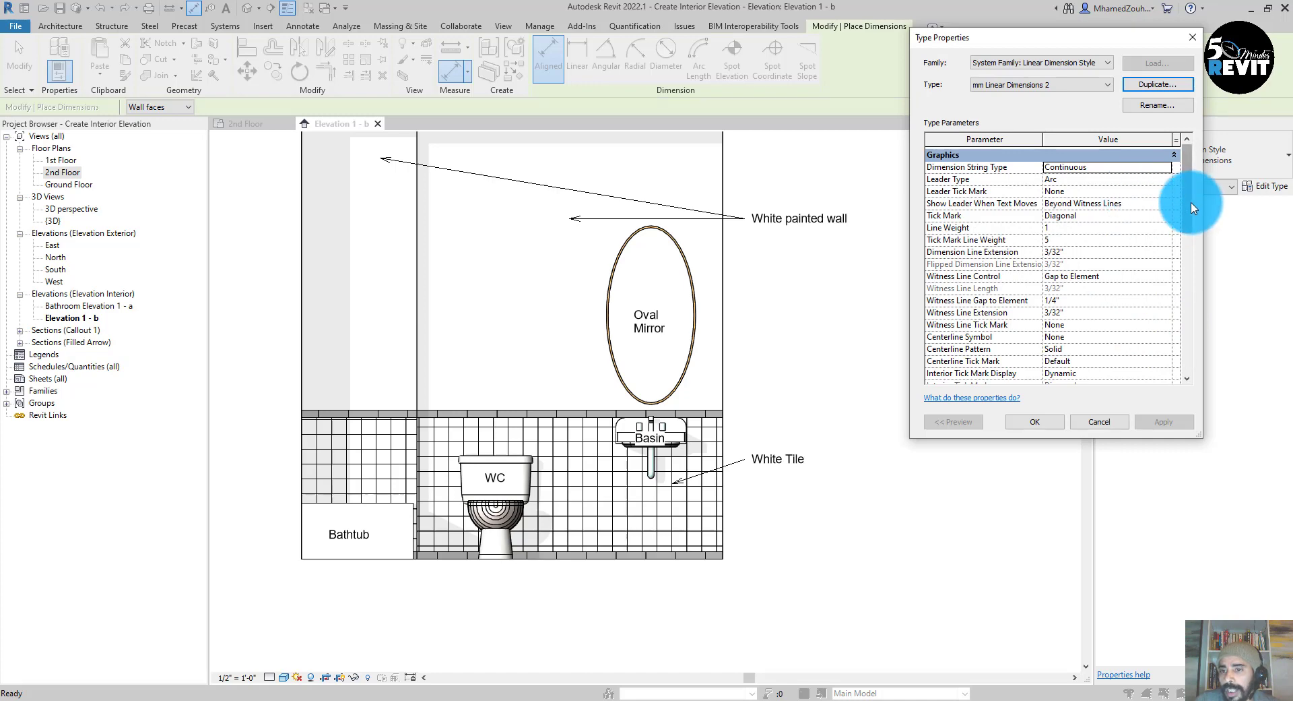
scroll("down", 3)
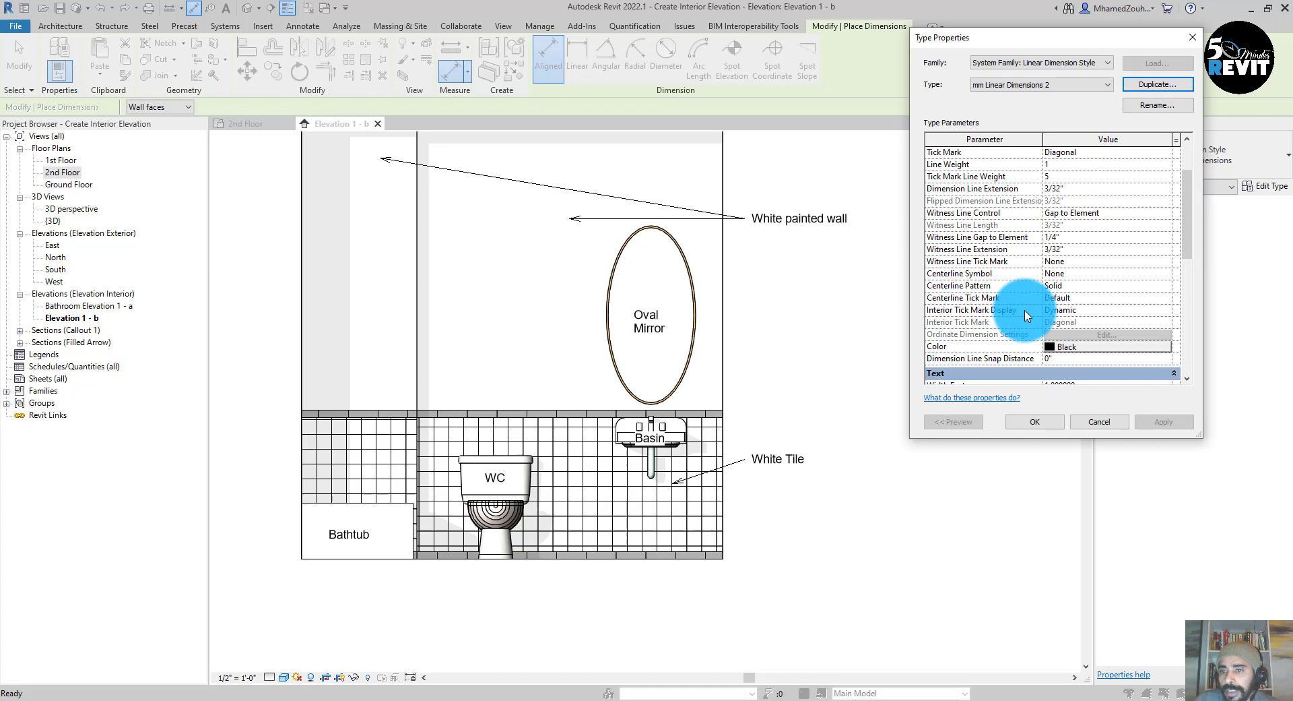
scroll("down", 3)
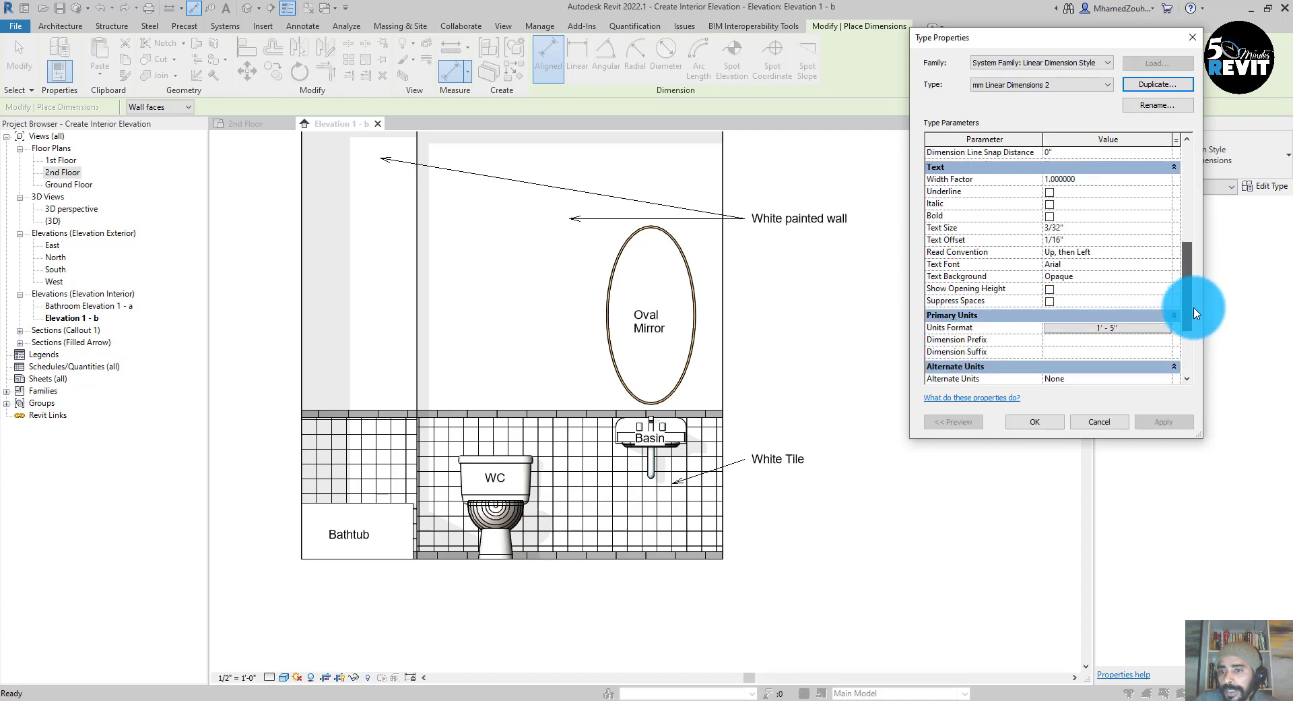
Set its Units Format to Millimeters and confirm the type settings
left_click(1130, 327)
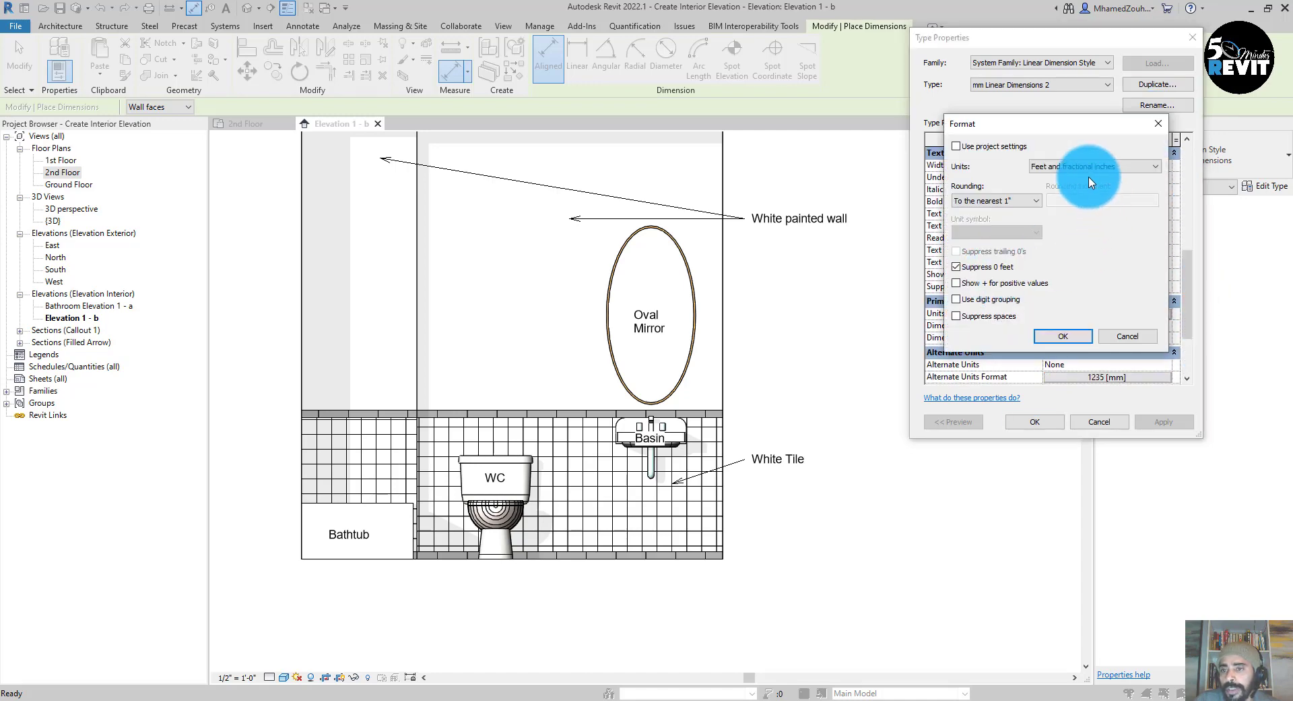
left_click(1094, 166)
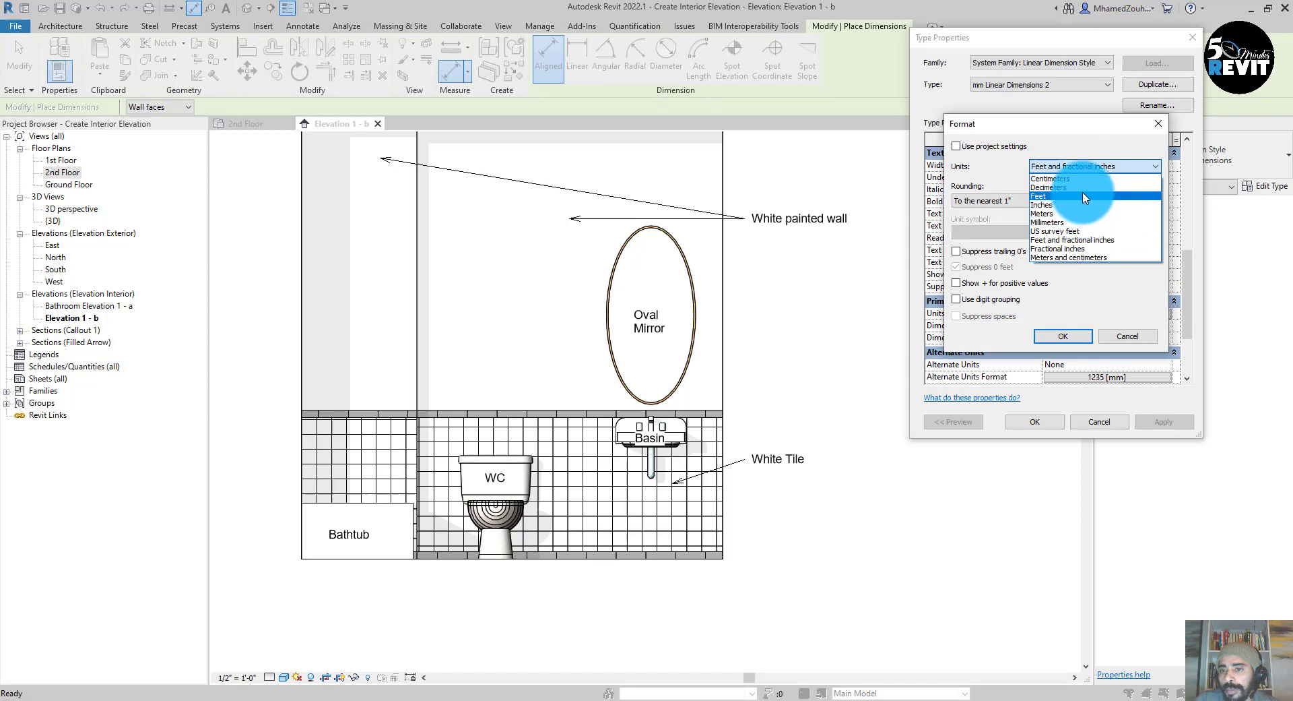
left_click(1048, 222)
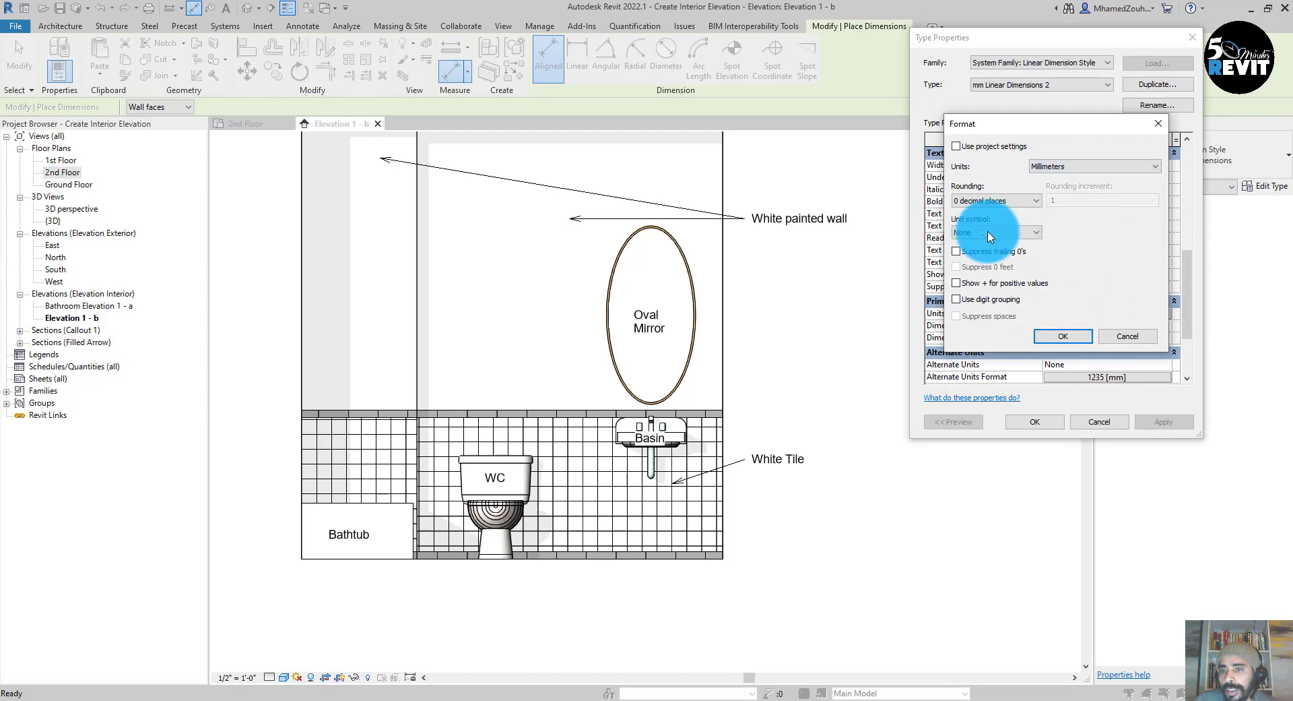
left_click(1063, 335)
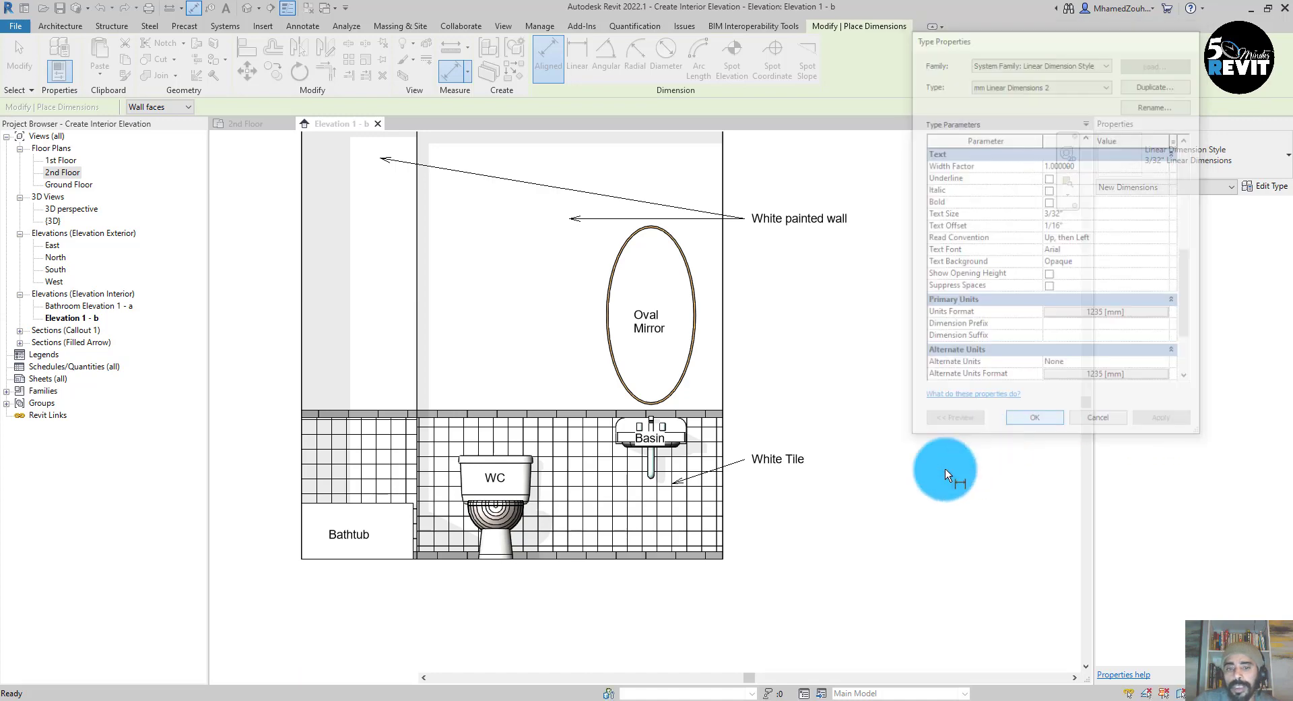
left_click(1034, 417)
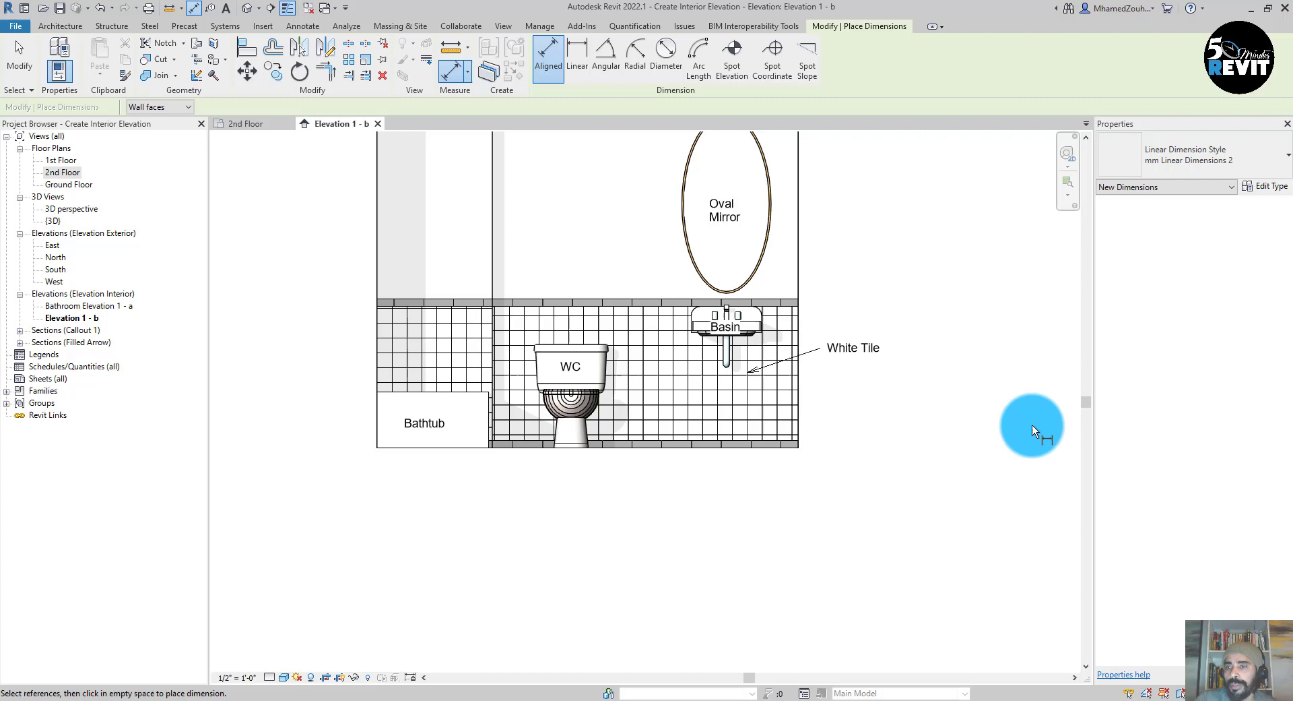
mouse_move(695, 527)
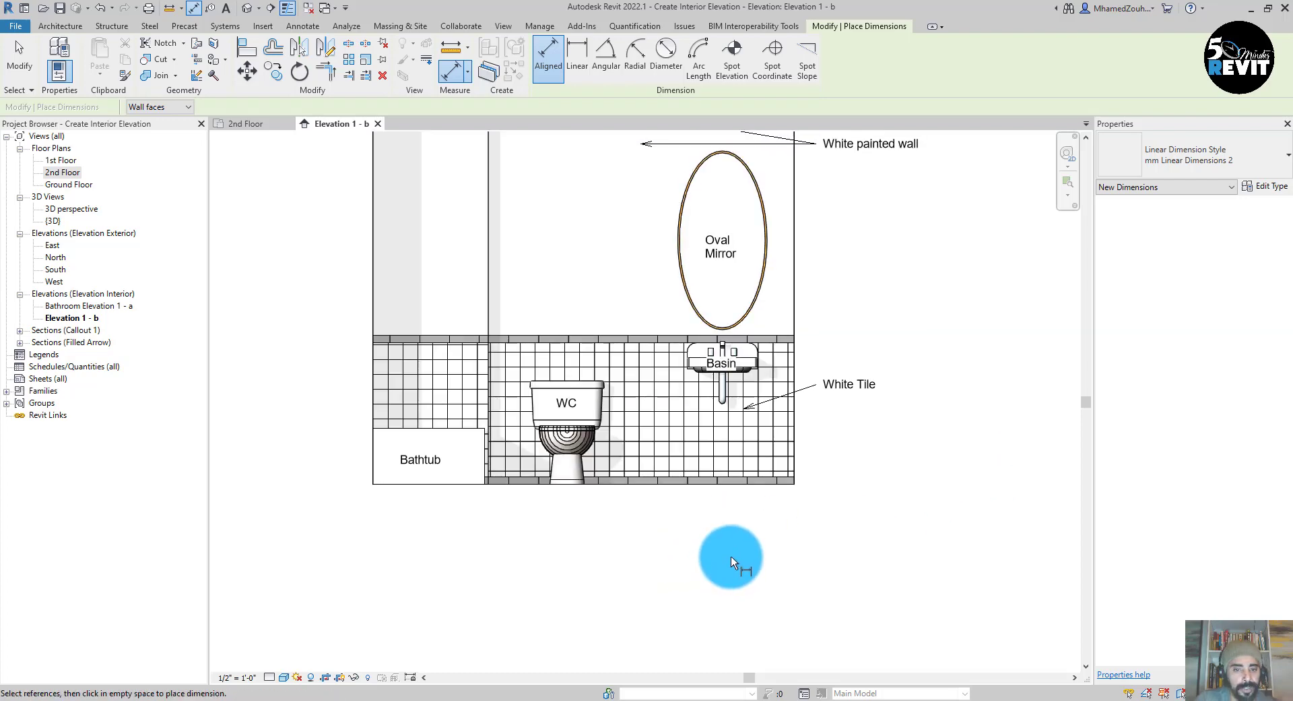
mouse_move(681, 412)
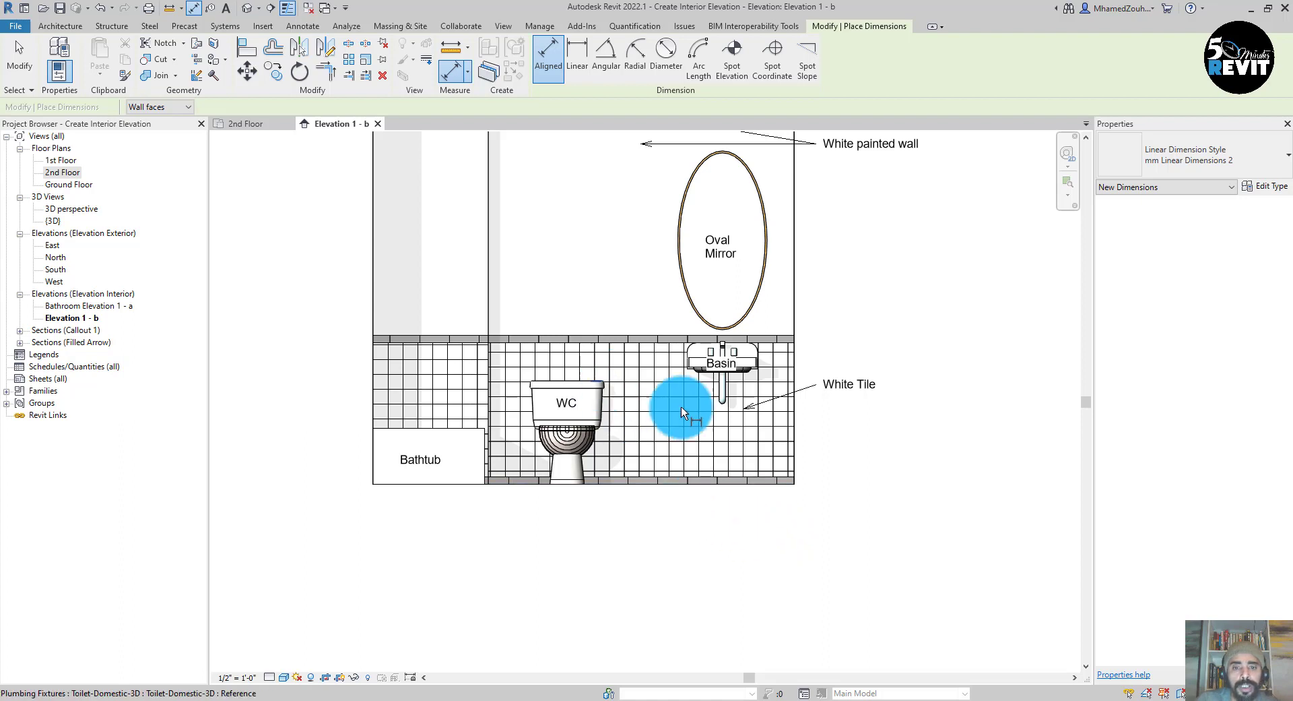
mouse_move(798, 475)
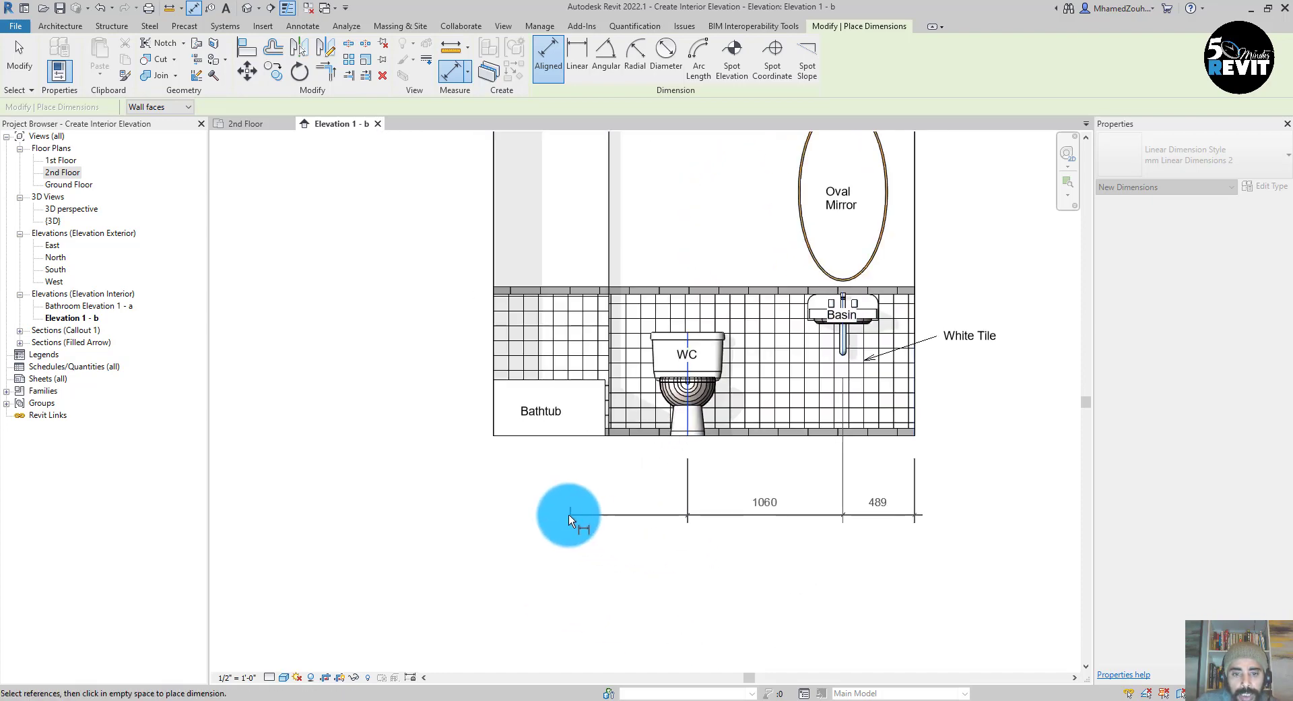
Dimension bathtub edge and wall end in the horizontal string, then finish the vertical string at the mirror centre
left_click(495, 446)
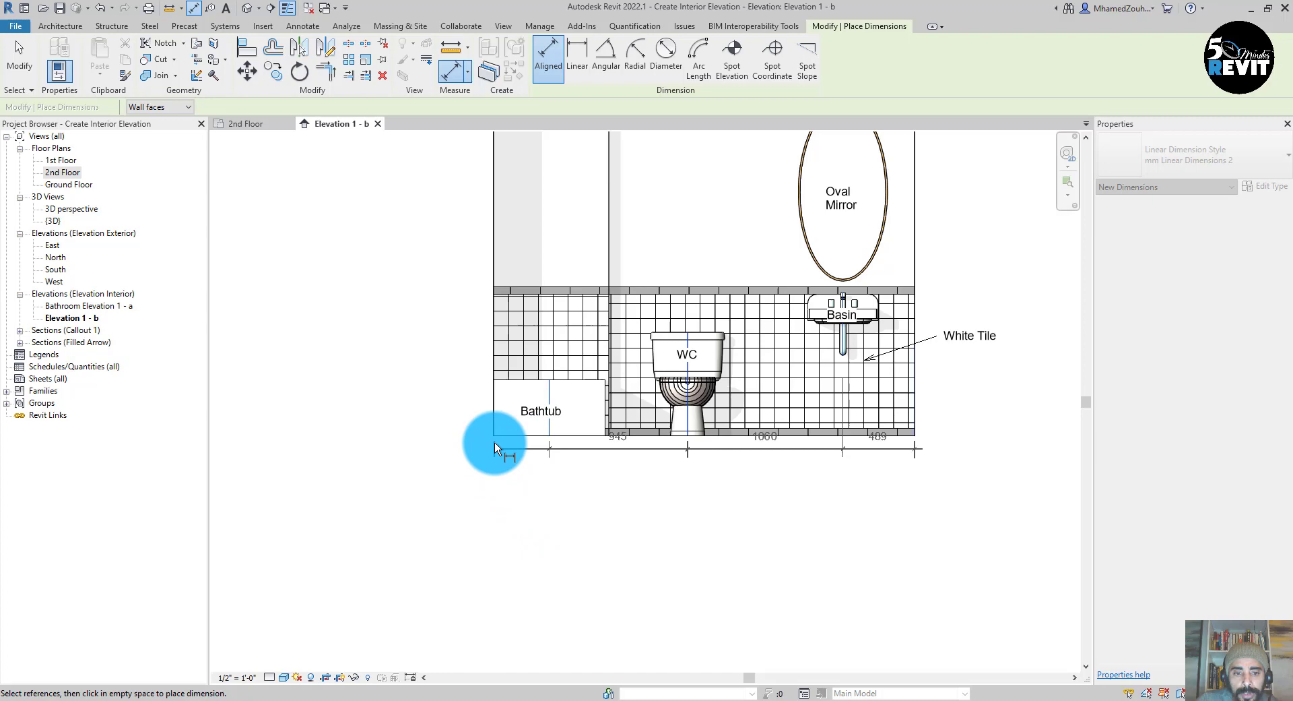
left_click(534, 485)
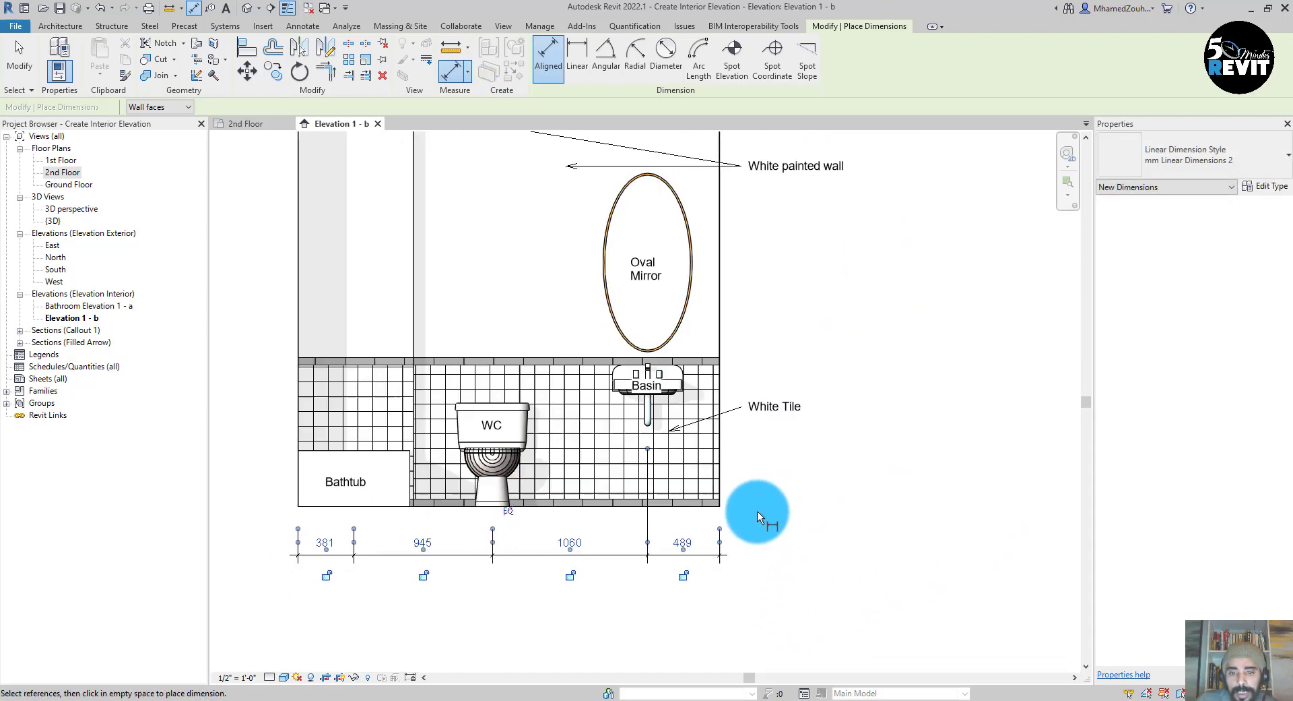
mouse_move(711, 516)
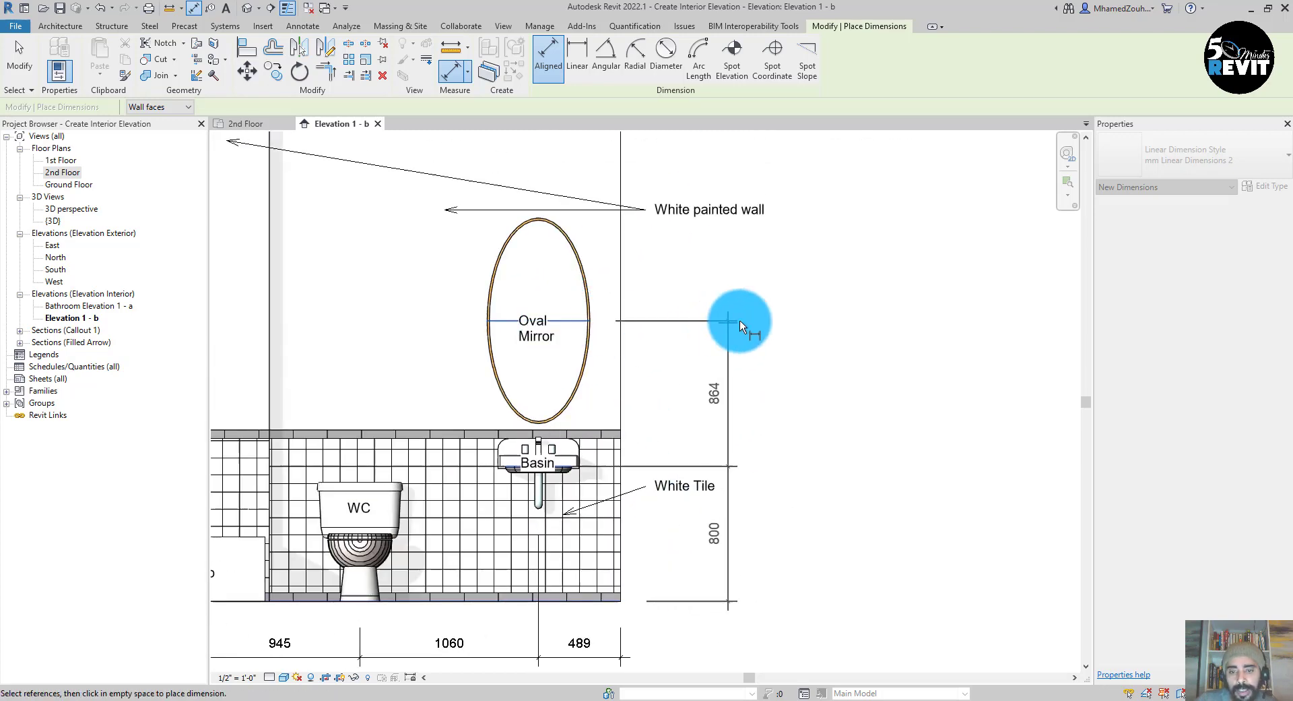
left_click(738, 322)
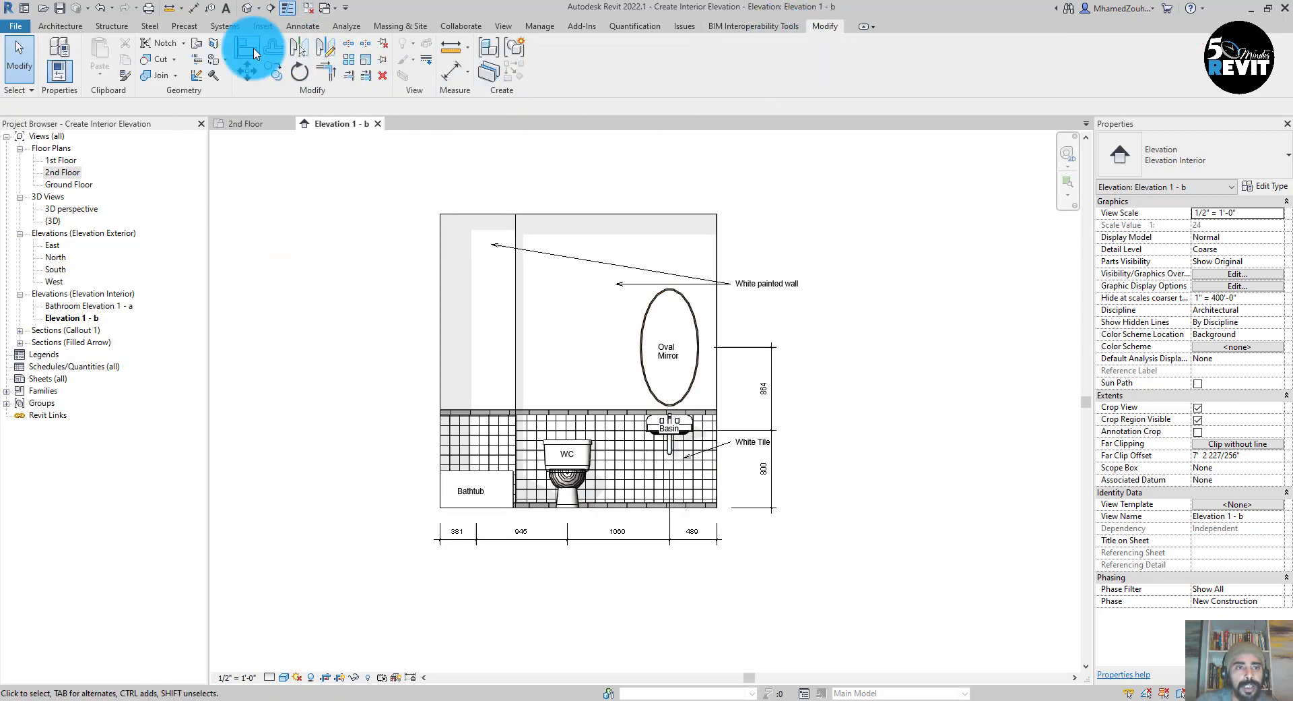
Start Modify > Align to line elevation elements up against a reference line
left_click(246, 51)
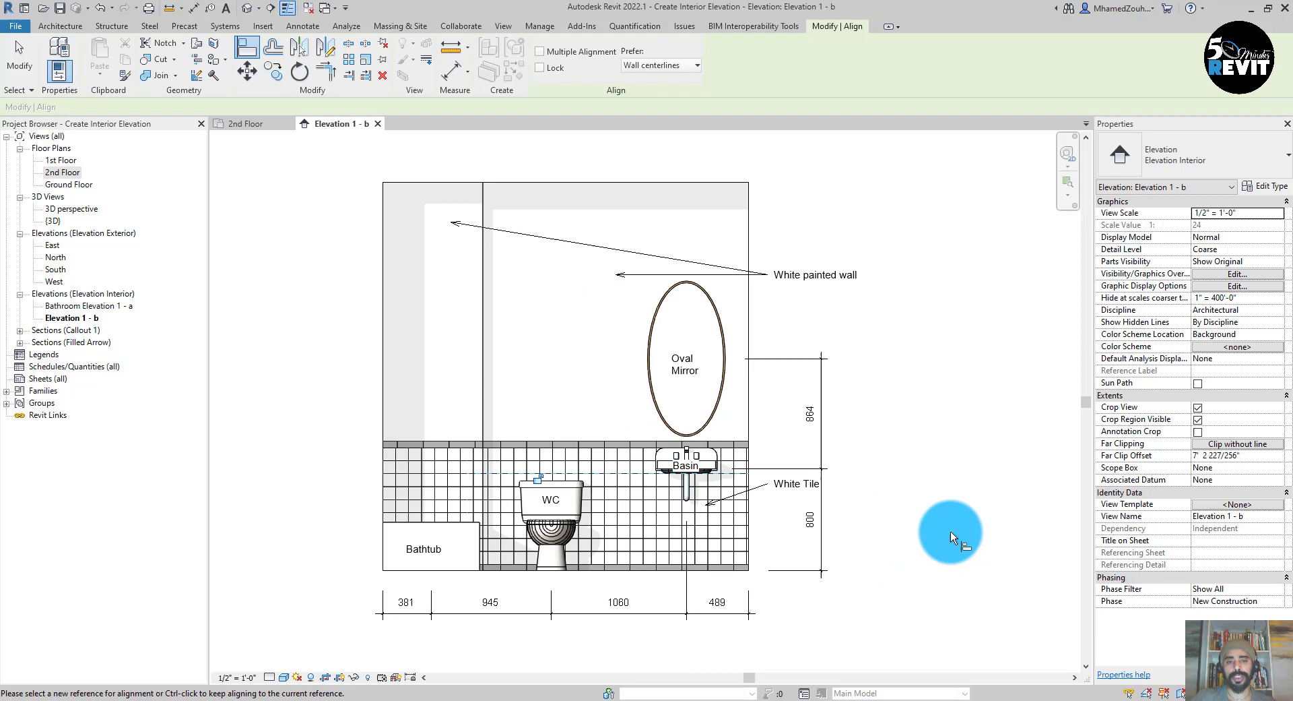
mouse_move(972, 581)
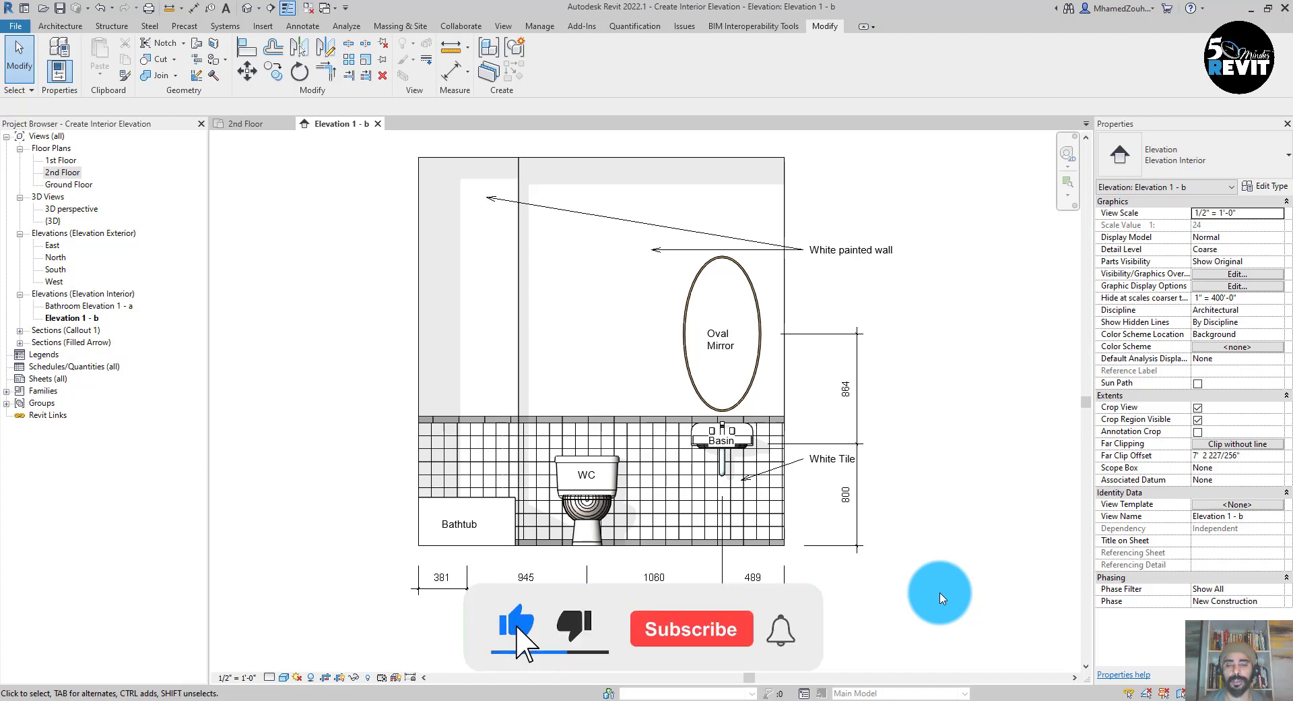
left_click(691, 628)
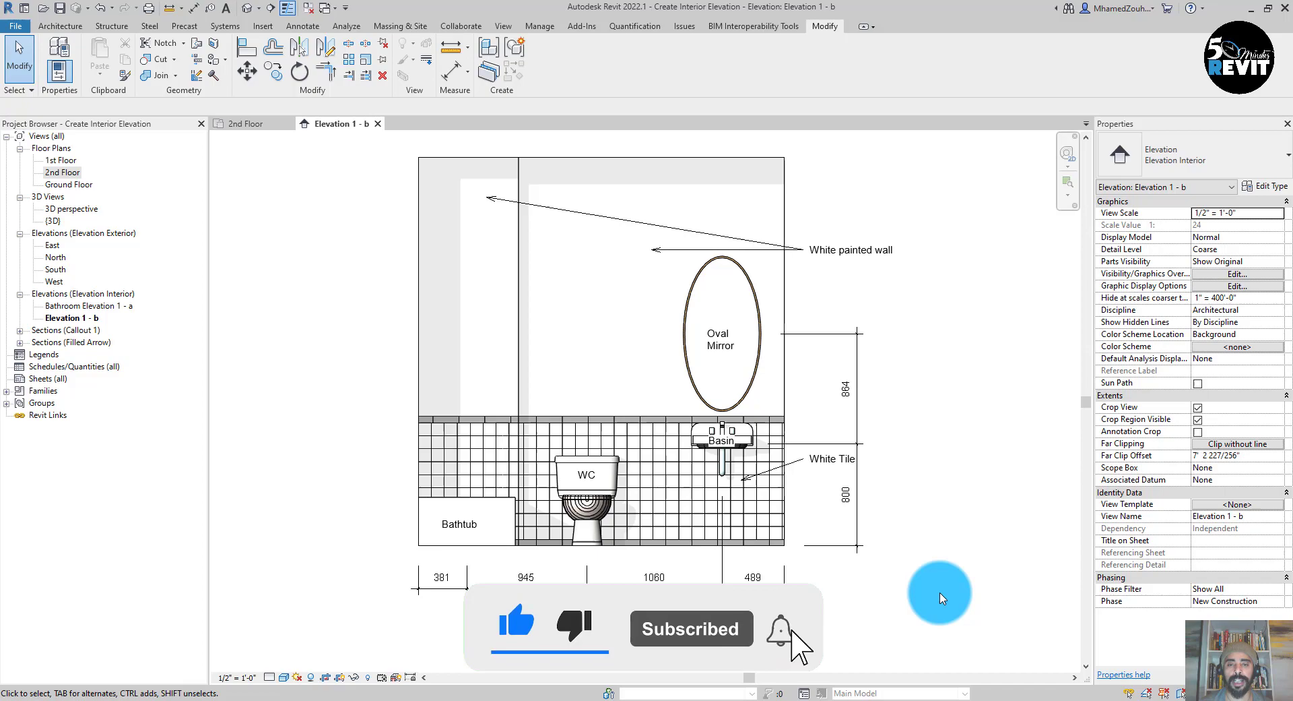